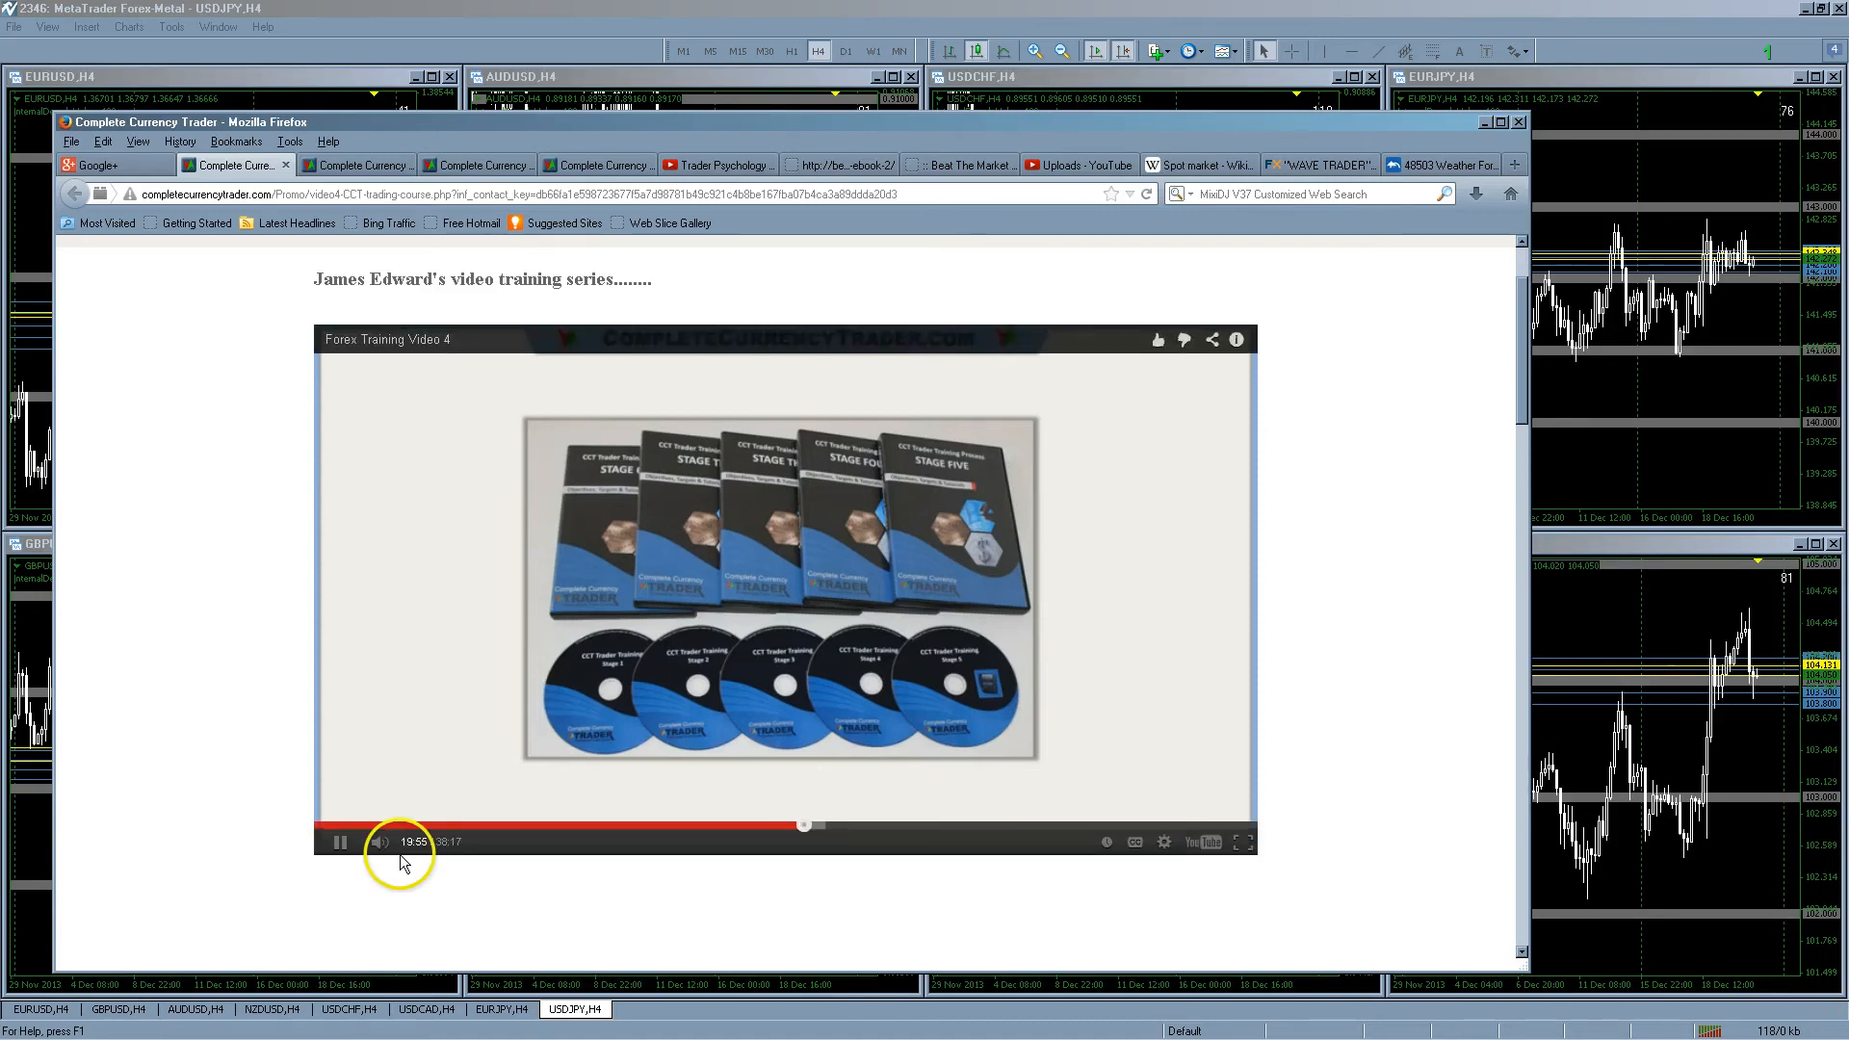
Adjust the Forex Training Video 4 volume, then leave it paused near 2:56
click(338, 840)
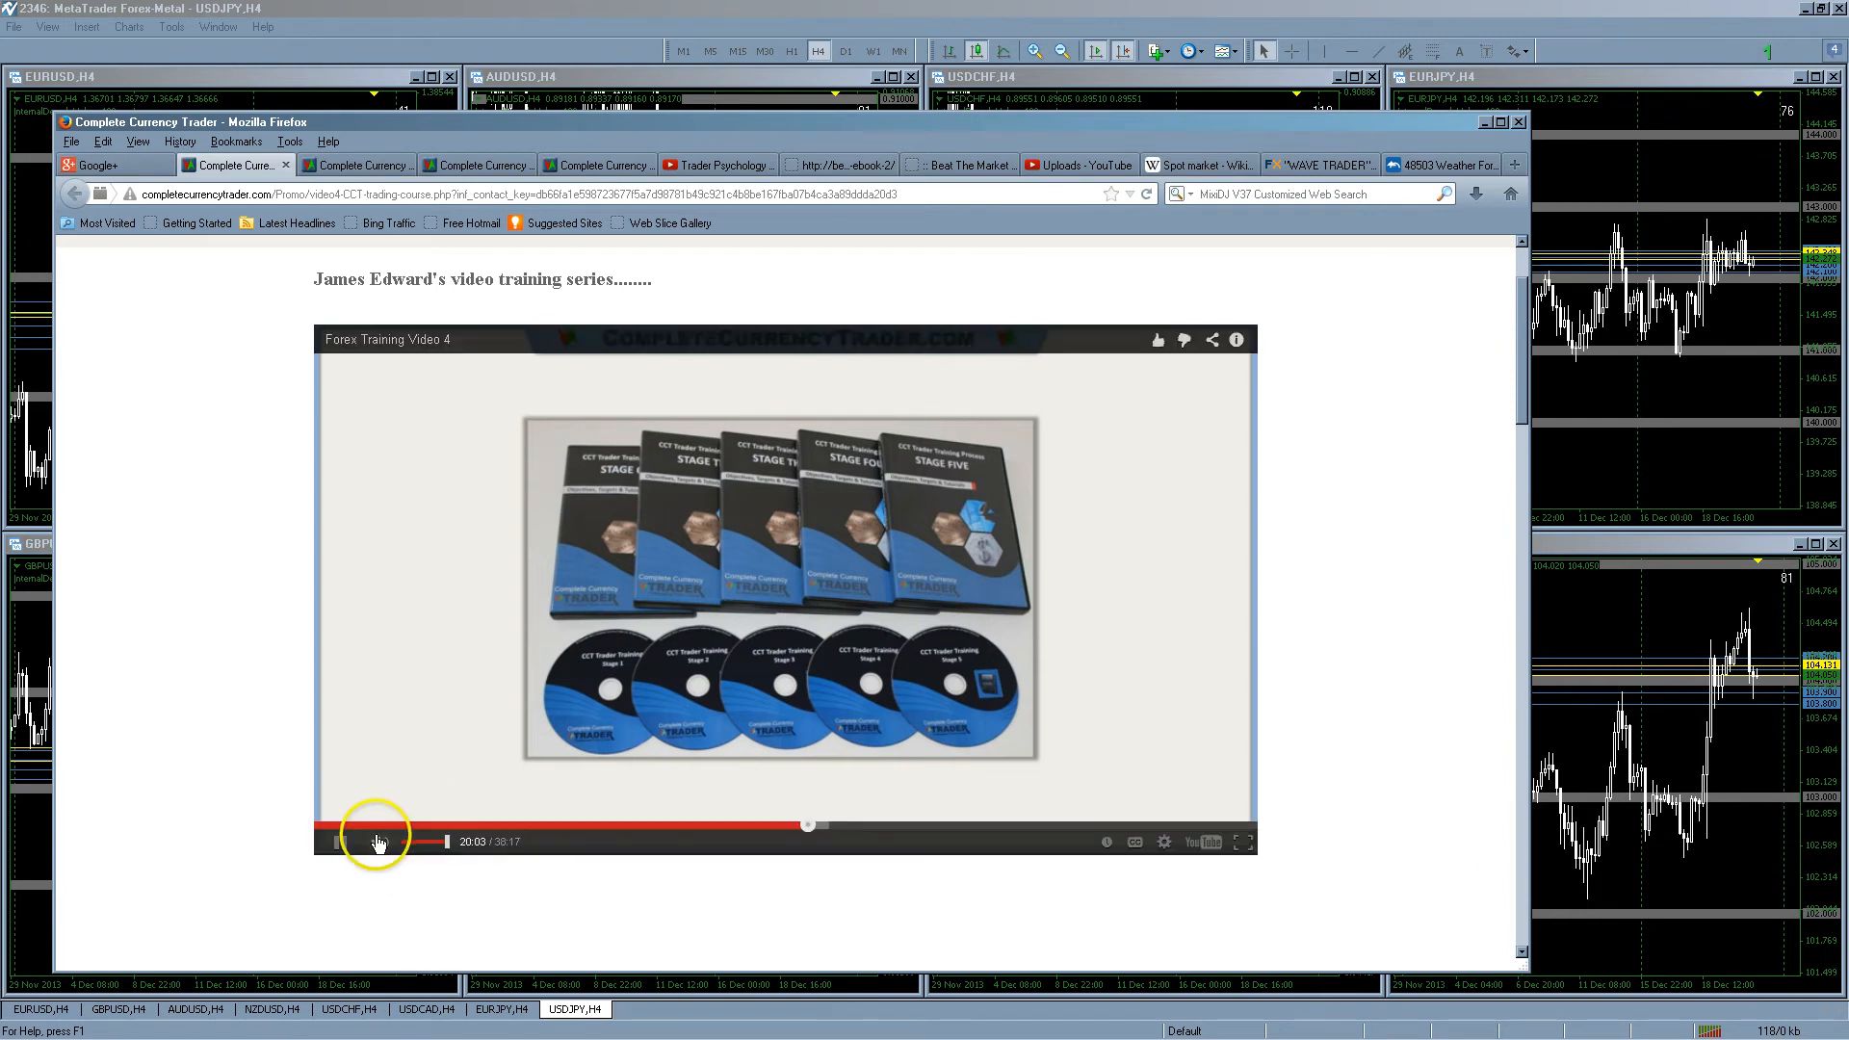
click(338, 840)
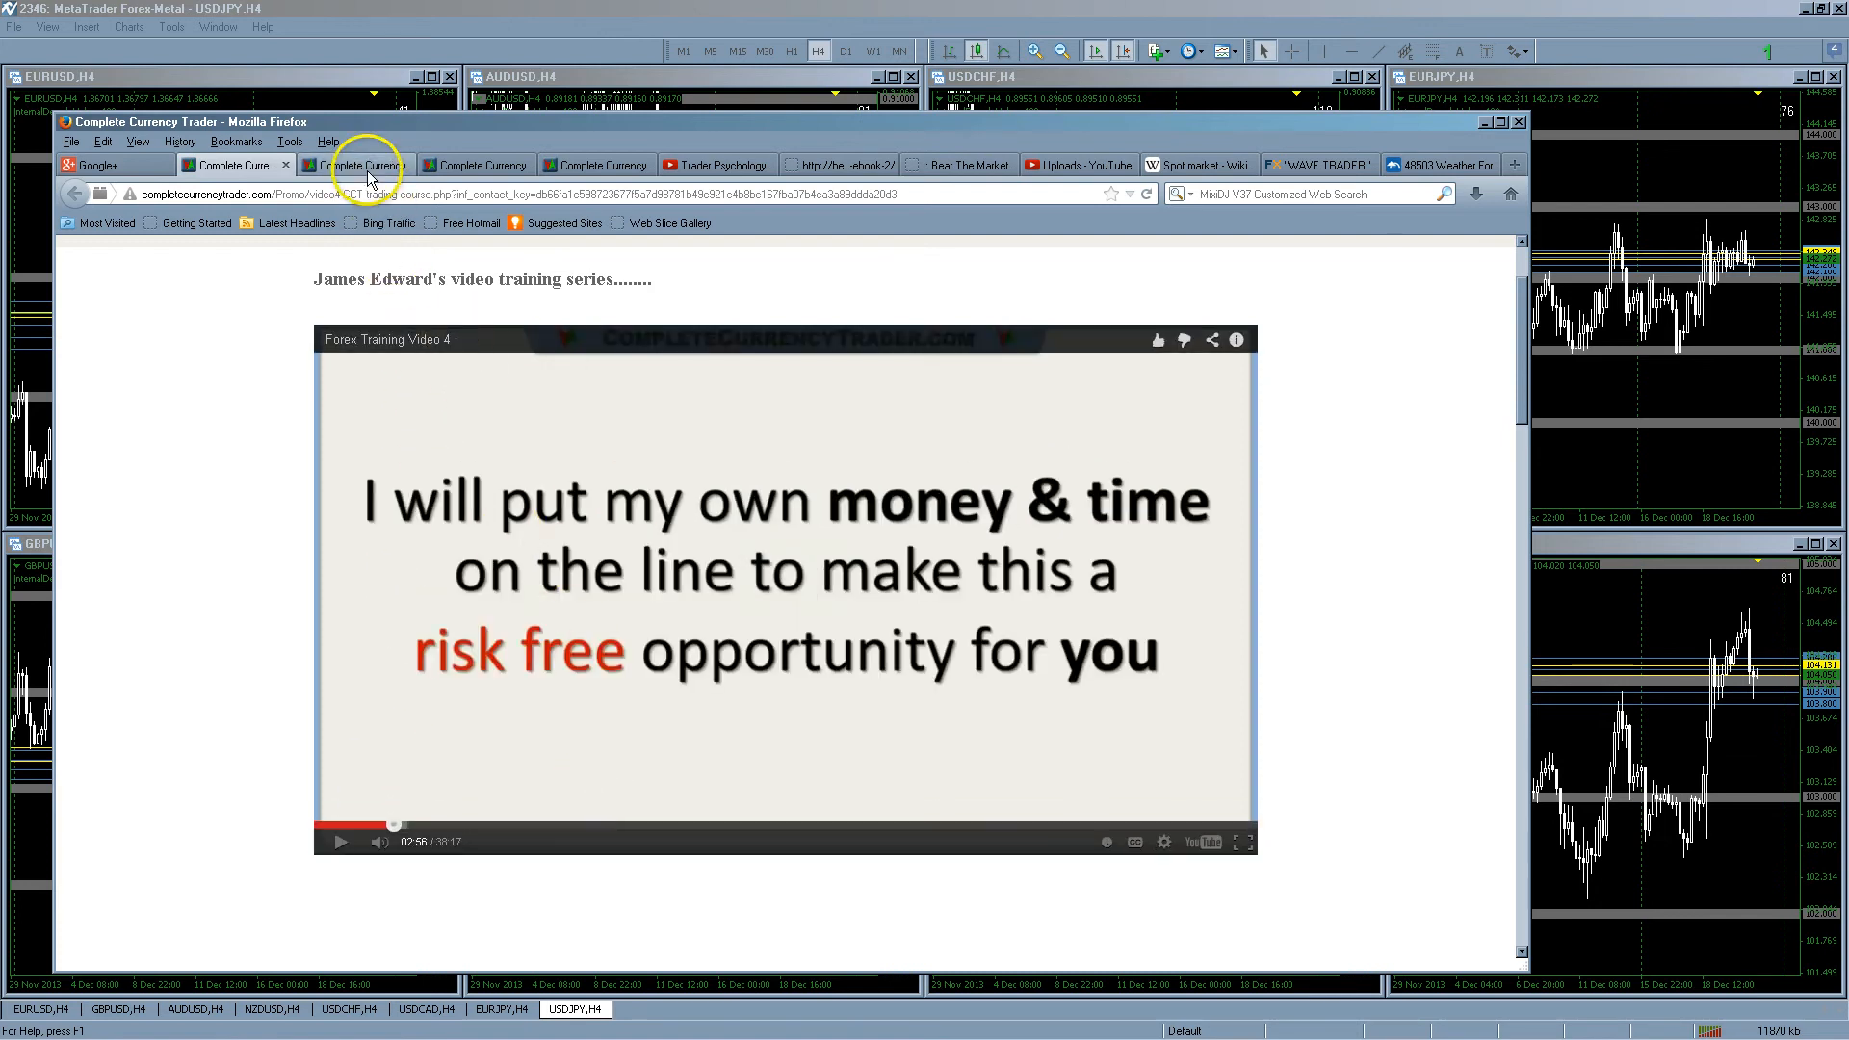
Switch to the Forex Training Video 3 tab and start the embedded video
click(357, 165)
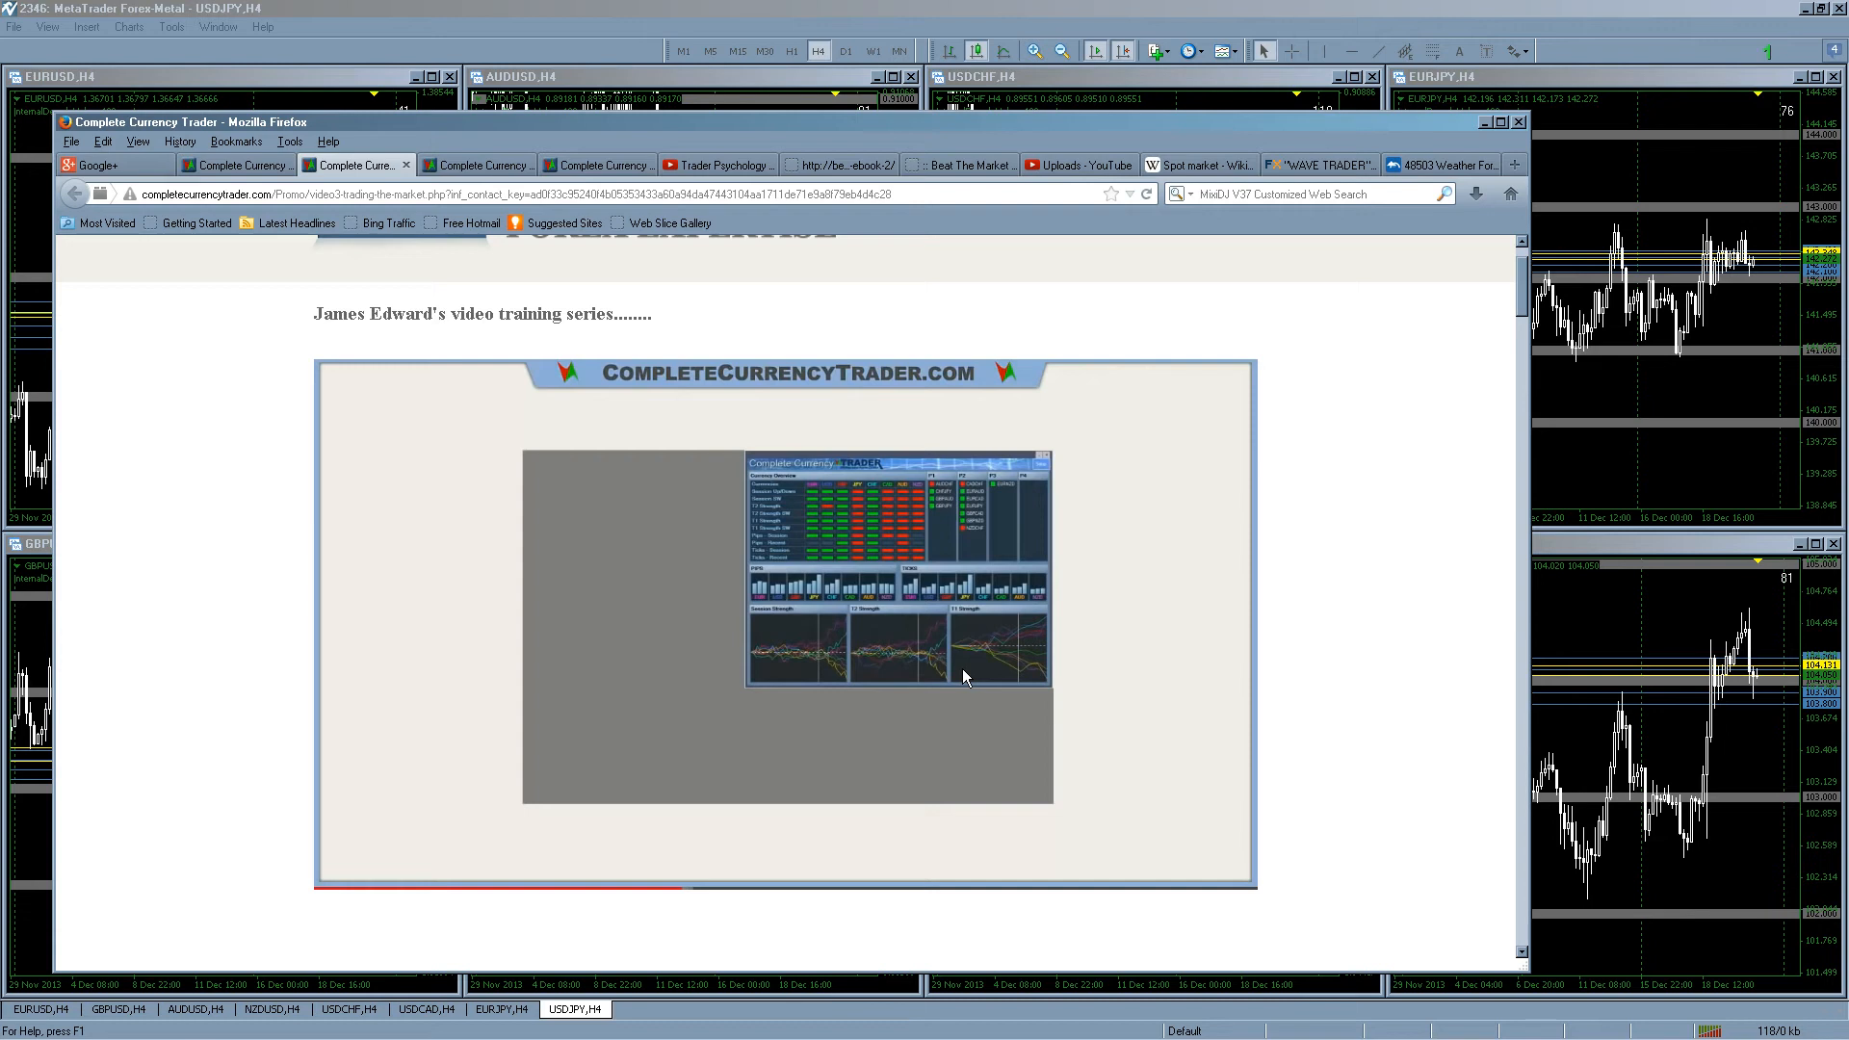
click(786, 625)
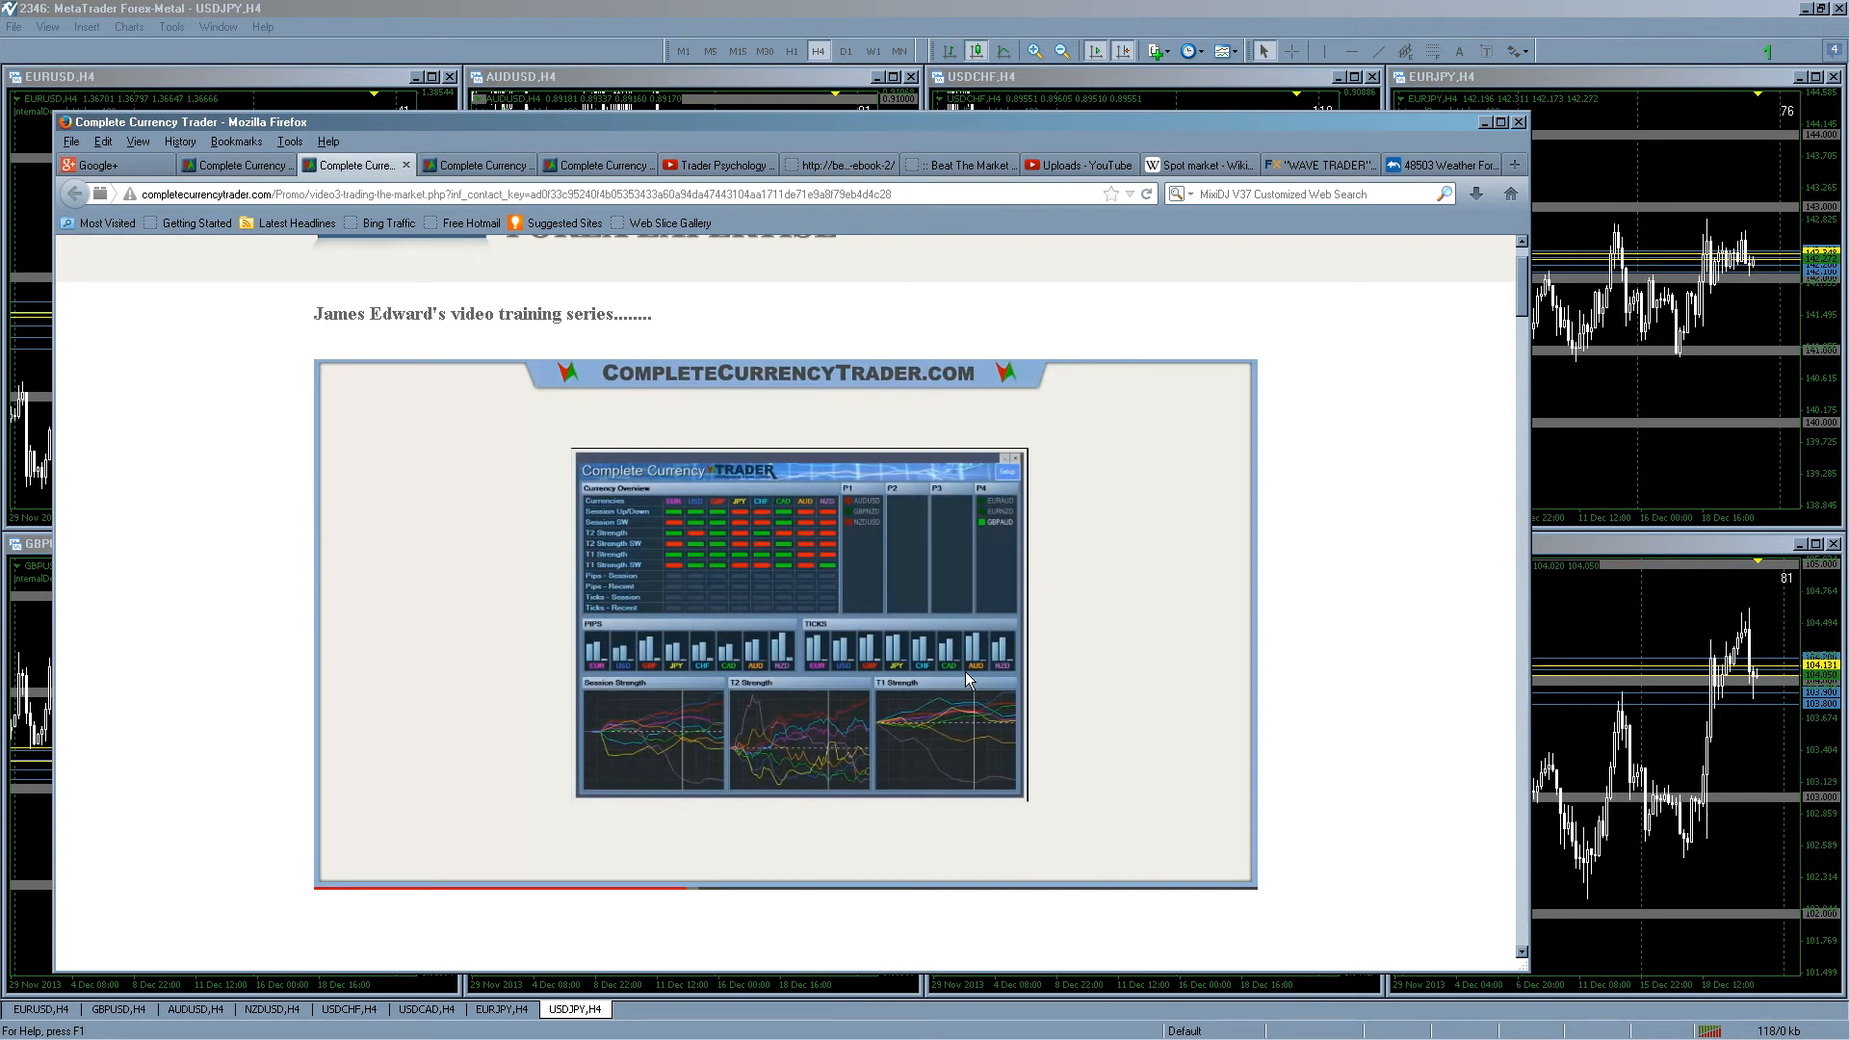
click(941, 697)
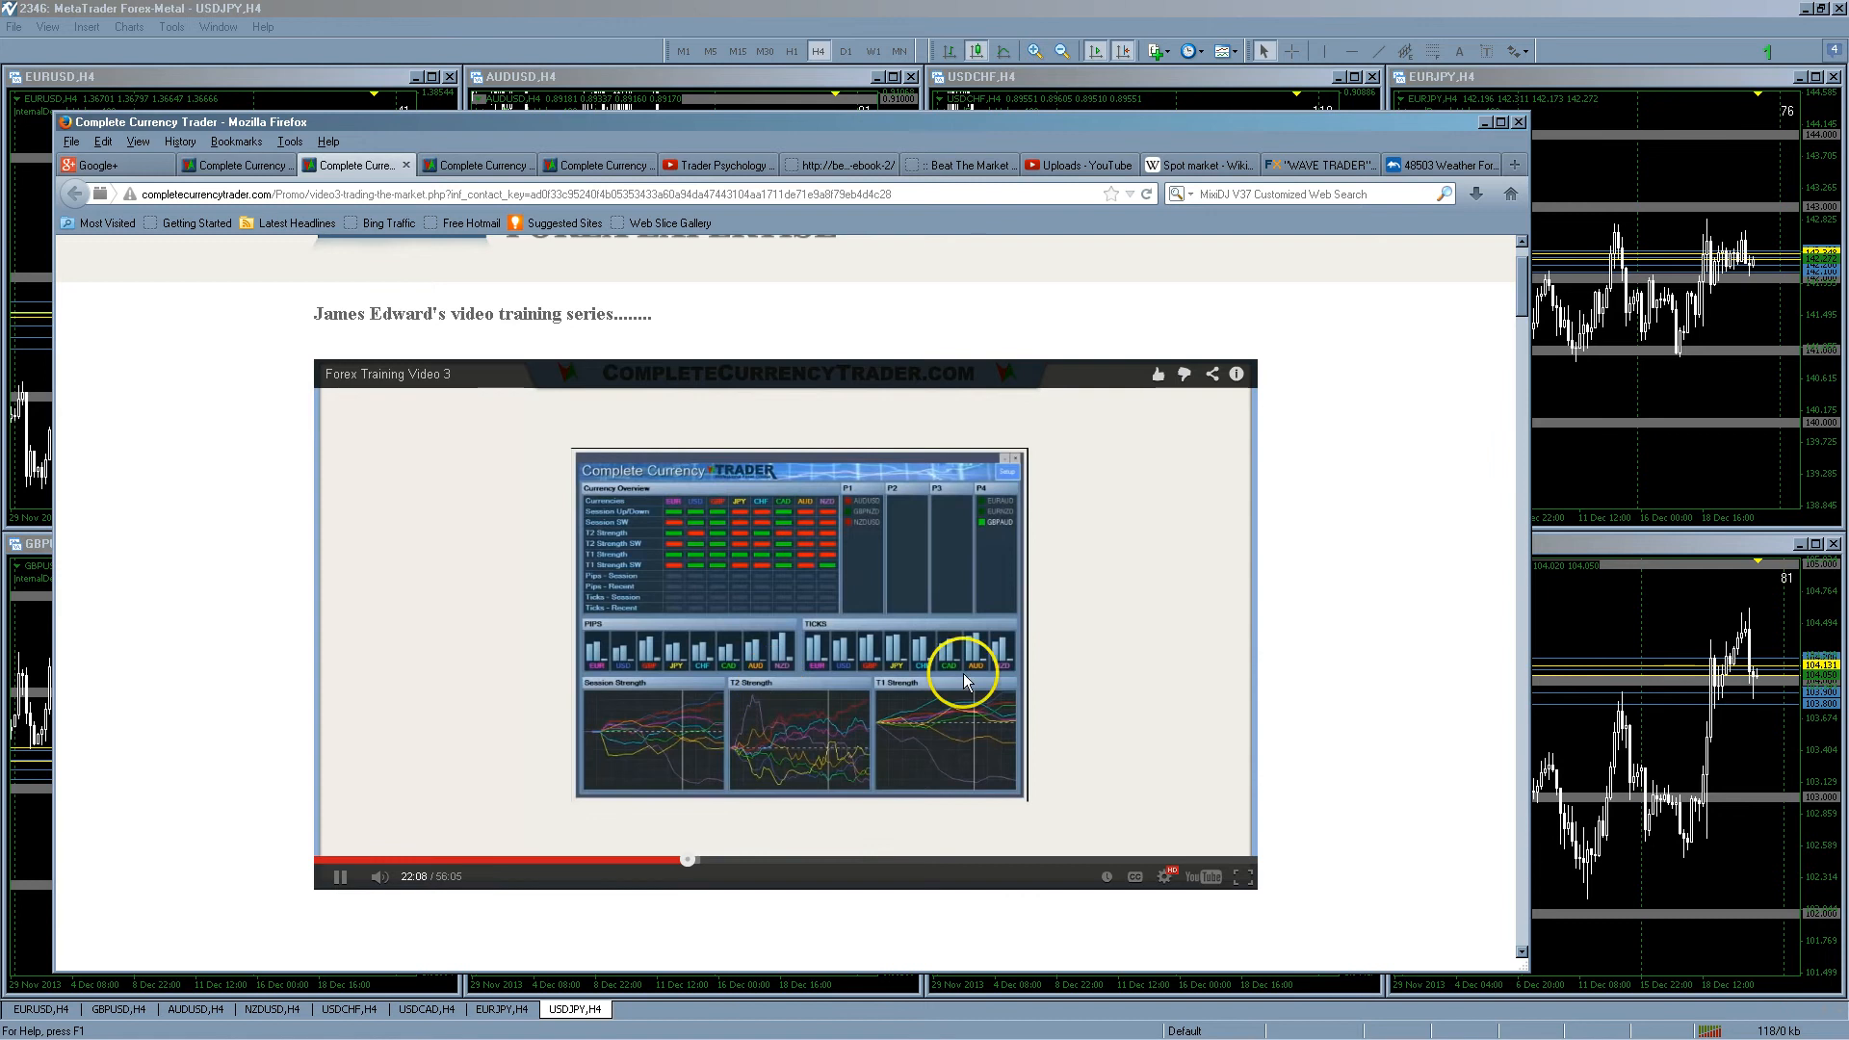
mouse_move(1151, 674)
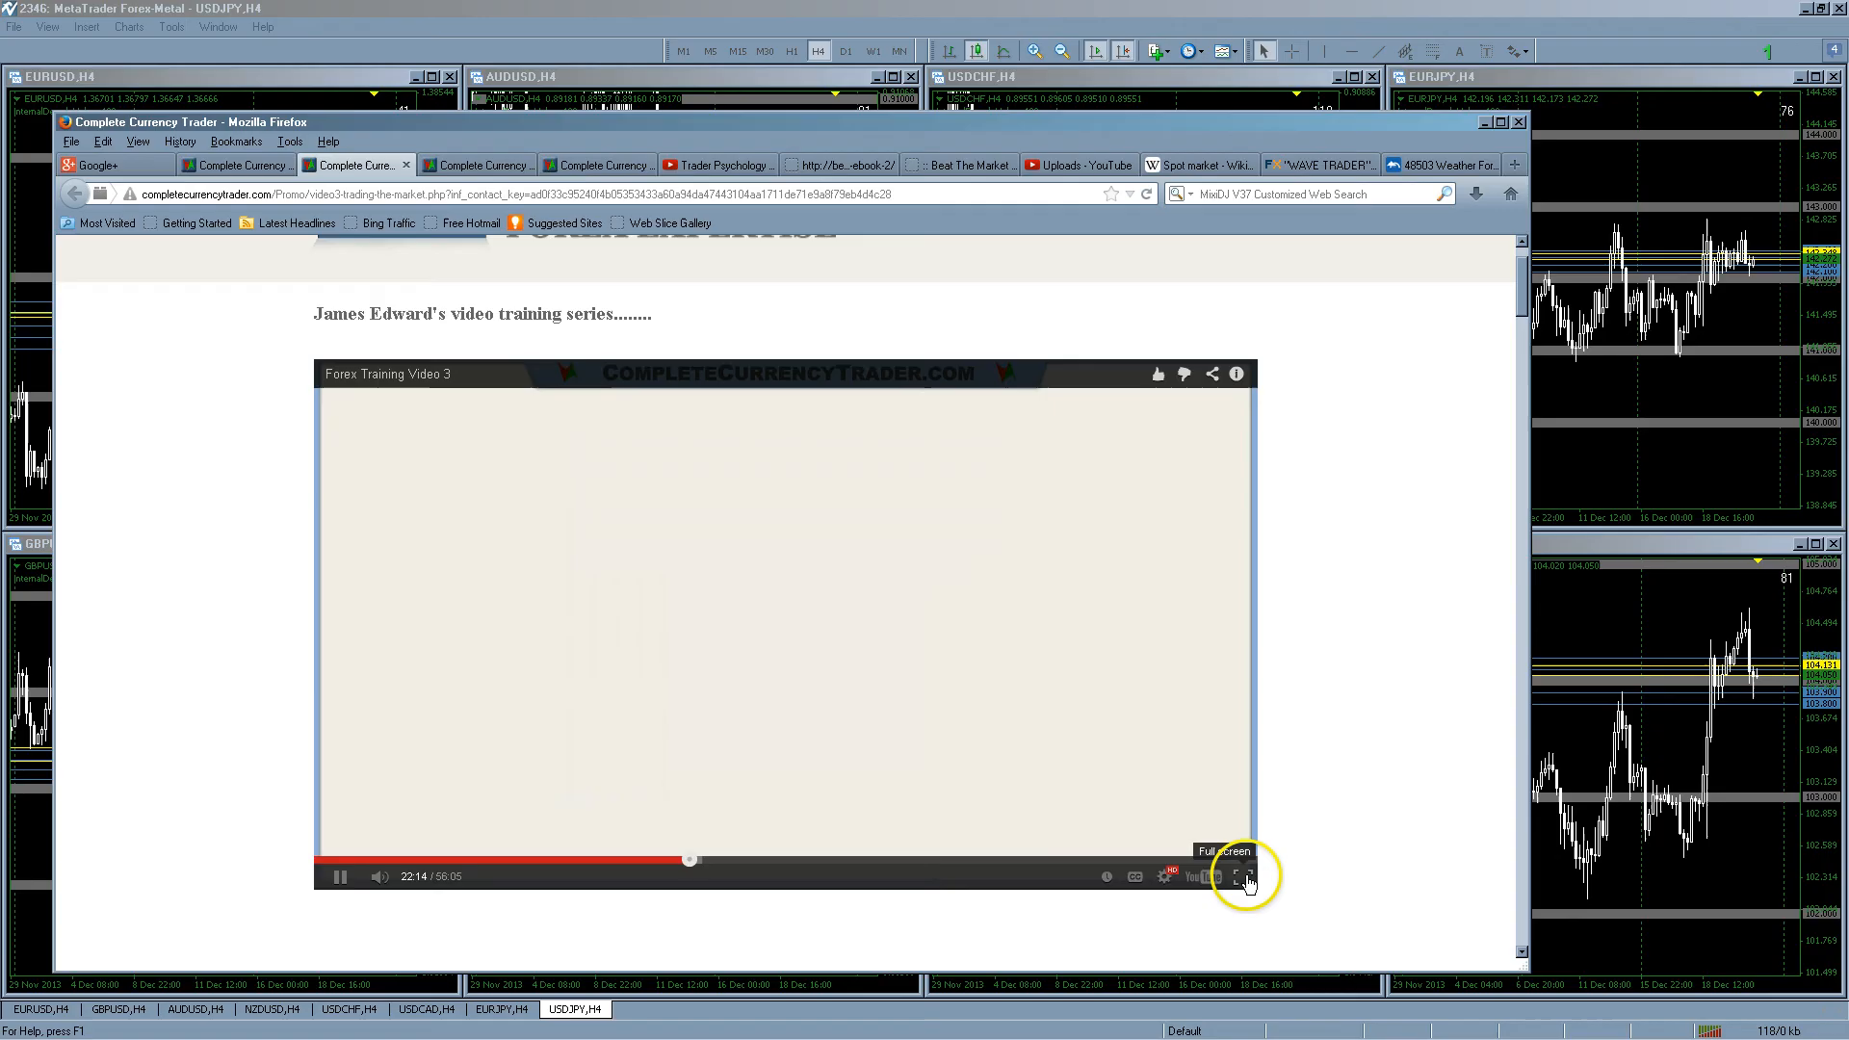
Play Forex Training Video 3 full screen up to about 9:46 on Session Strength
click(1236, 877)
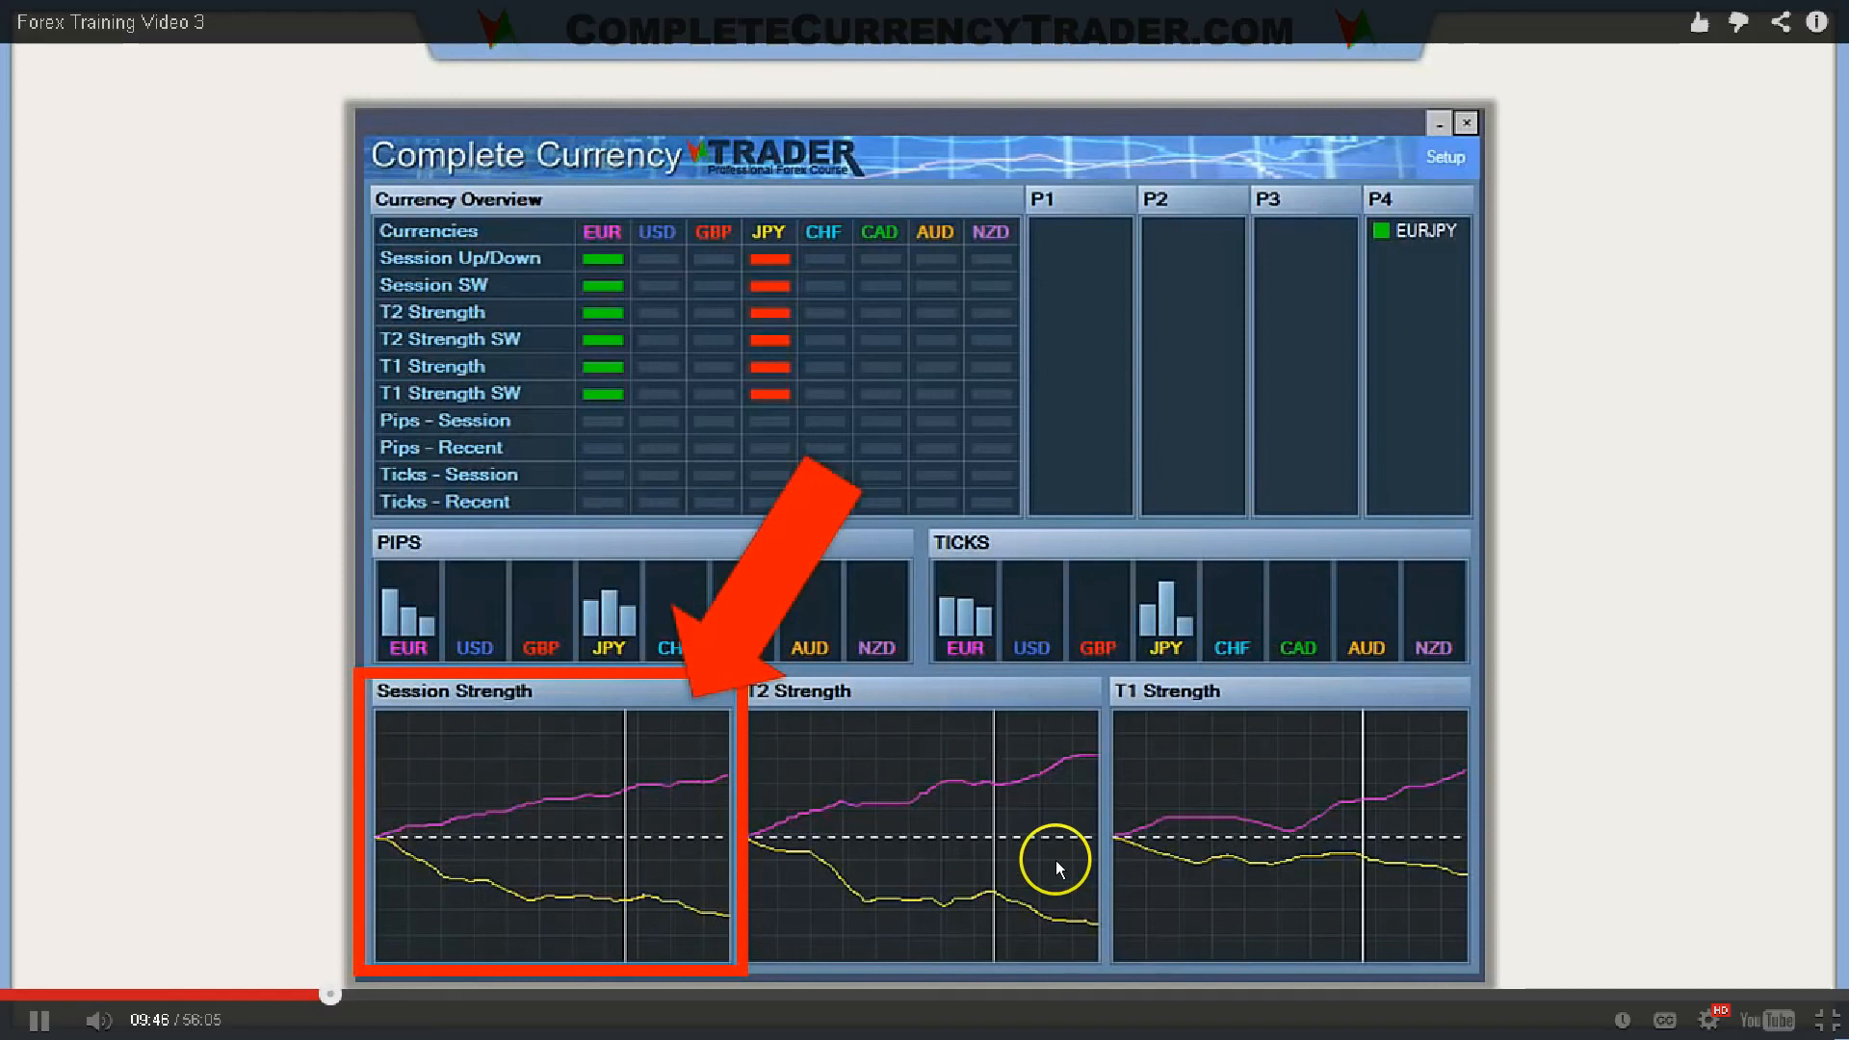
Seek Video 3 to about 48:50 on the EURCAD five-minute chart demonstration
drag(325, 999, 1430, 999)
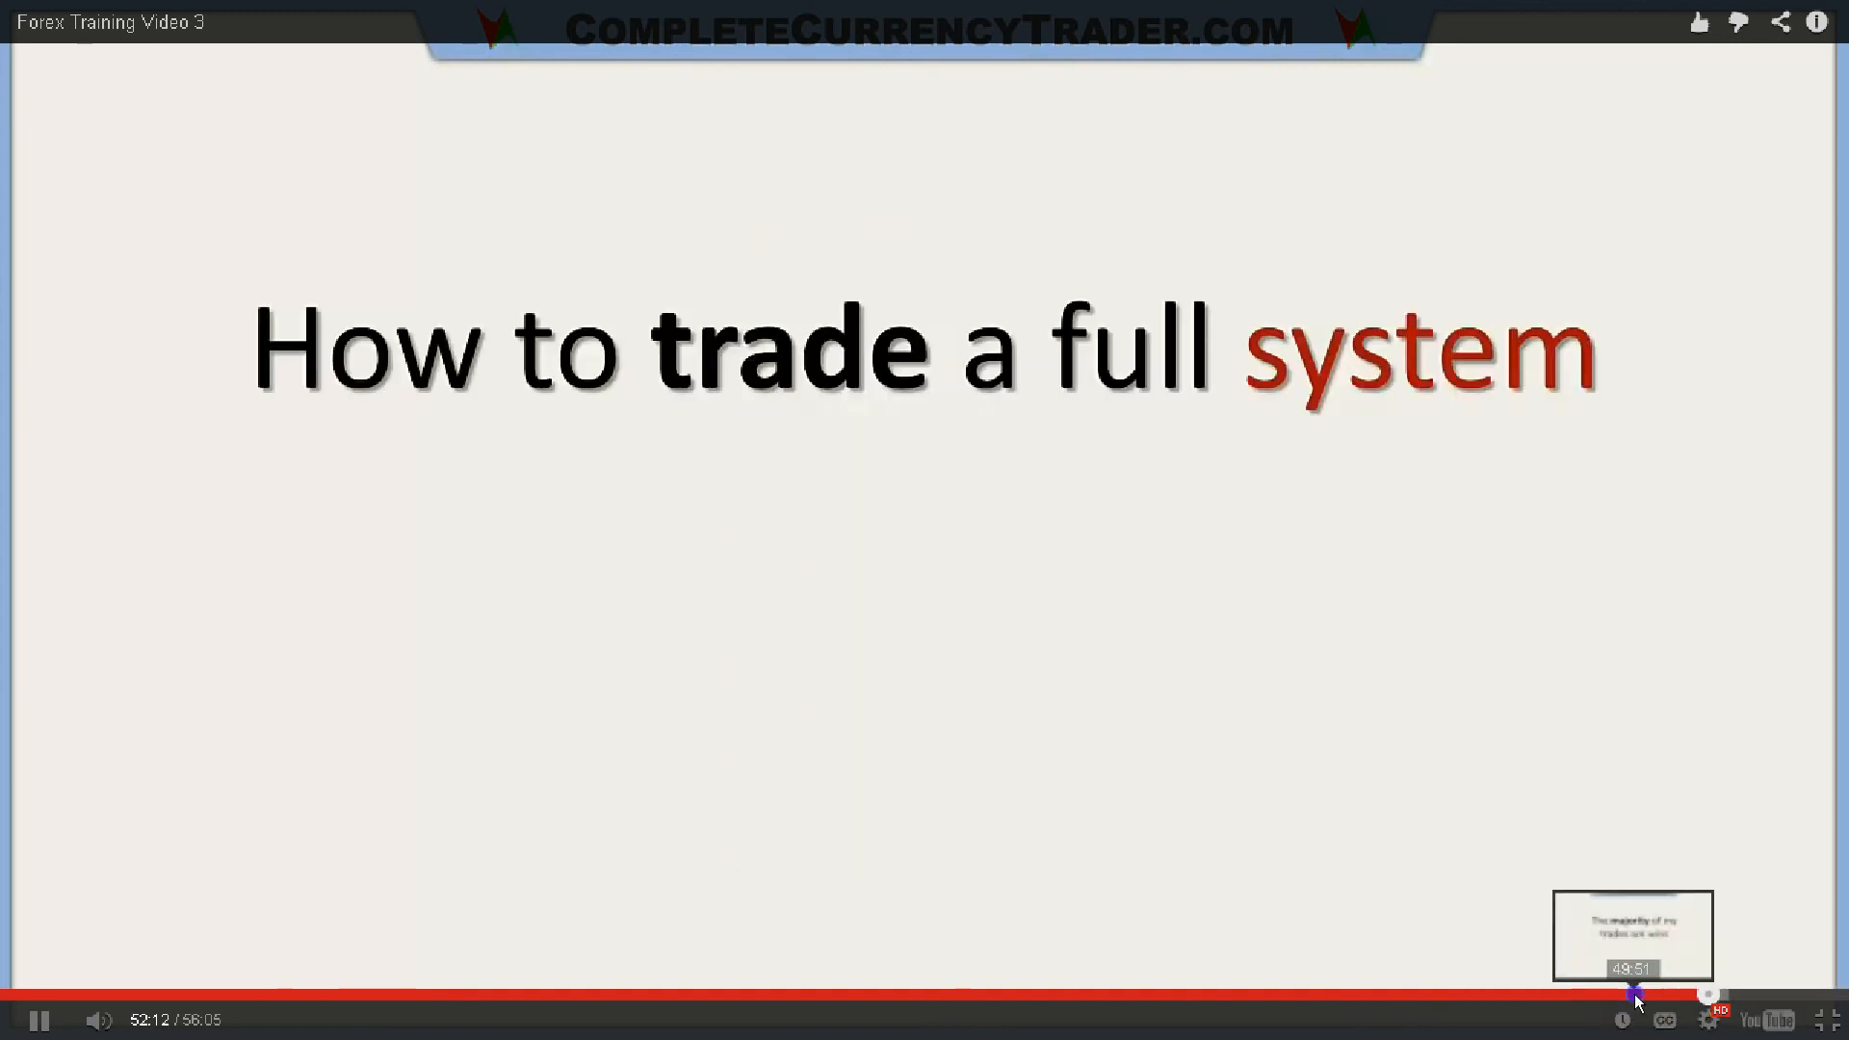
click(1632, 997)
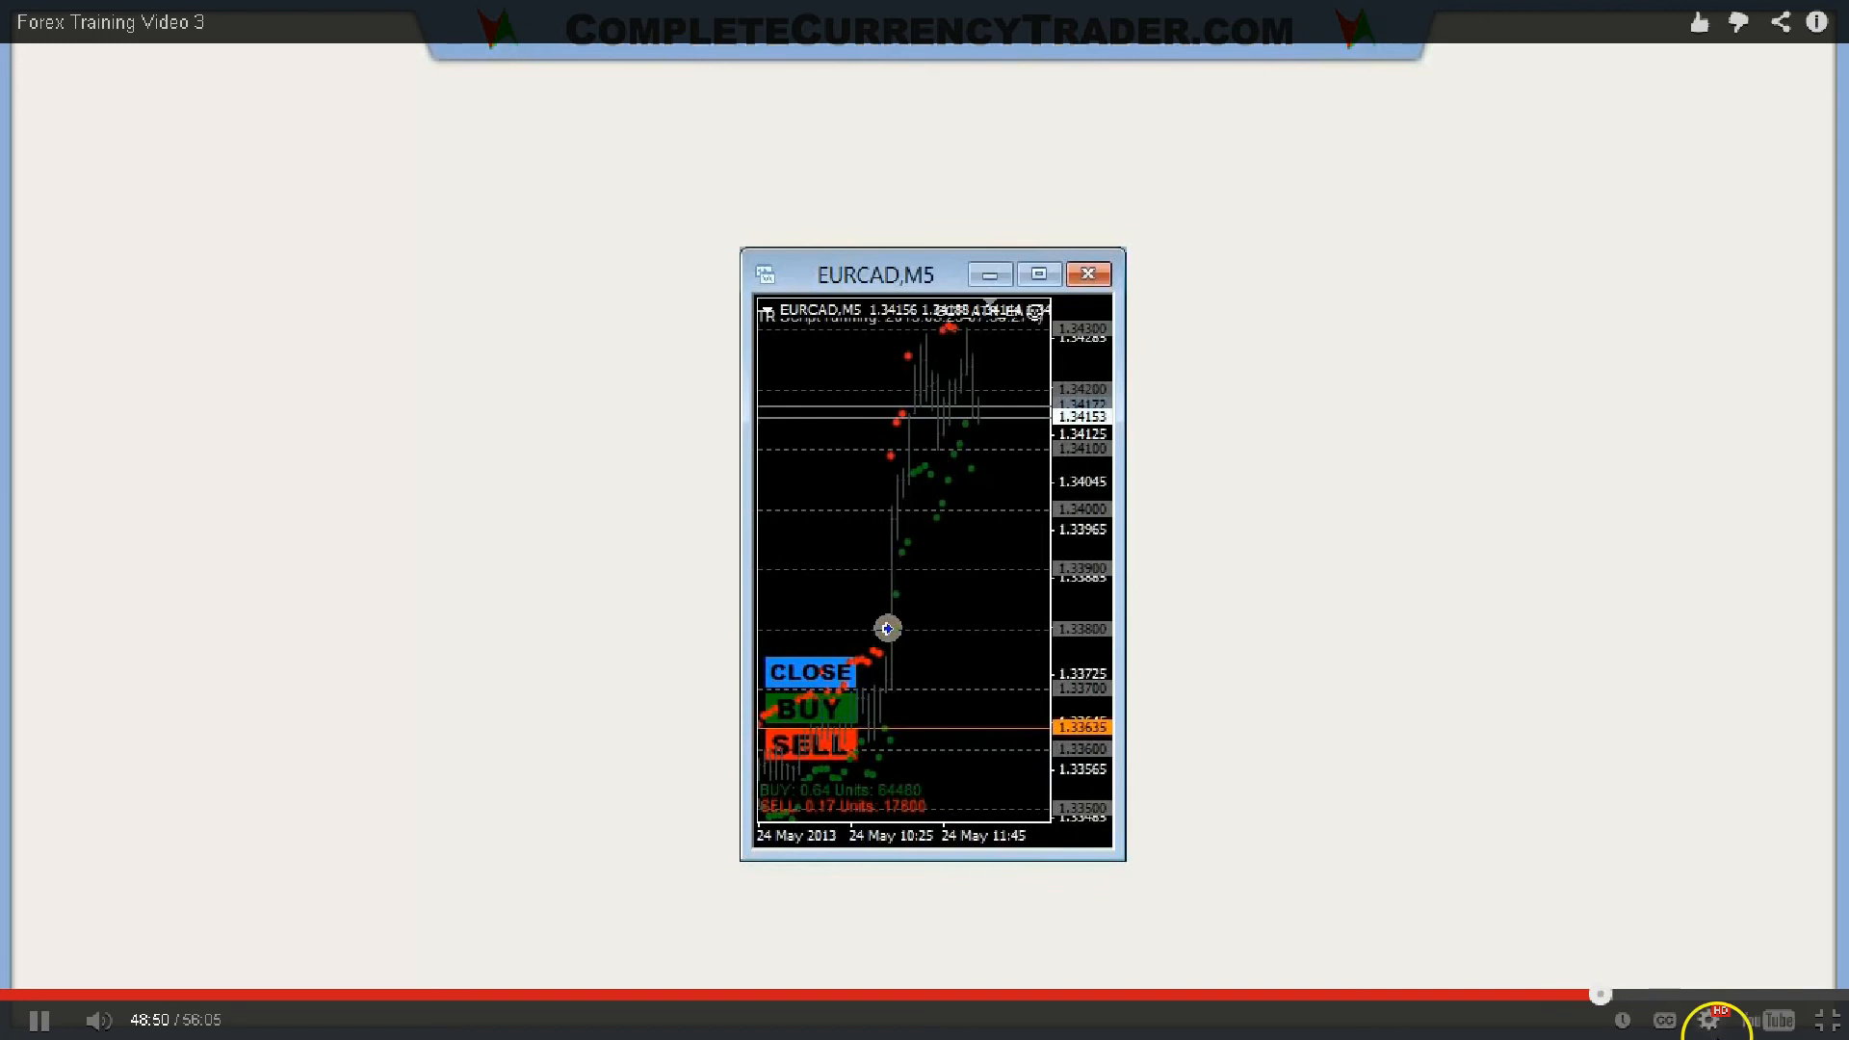
mouse_move(1834, 1019)
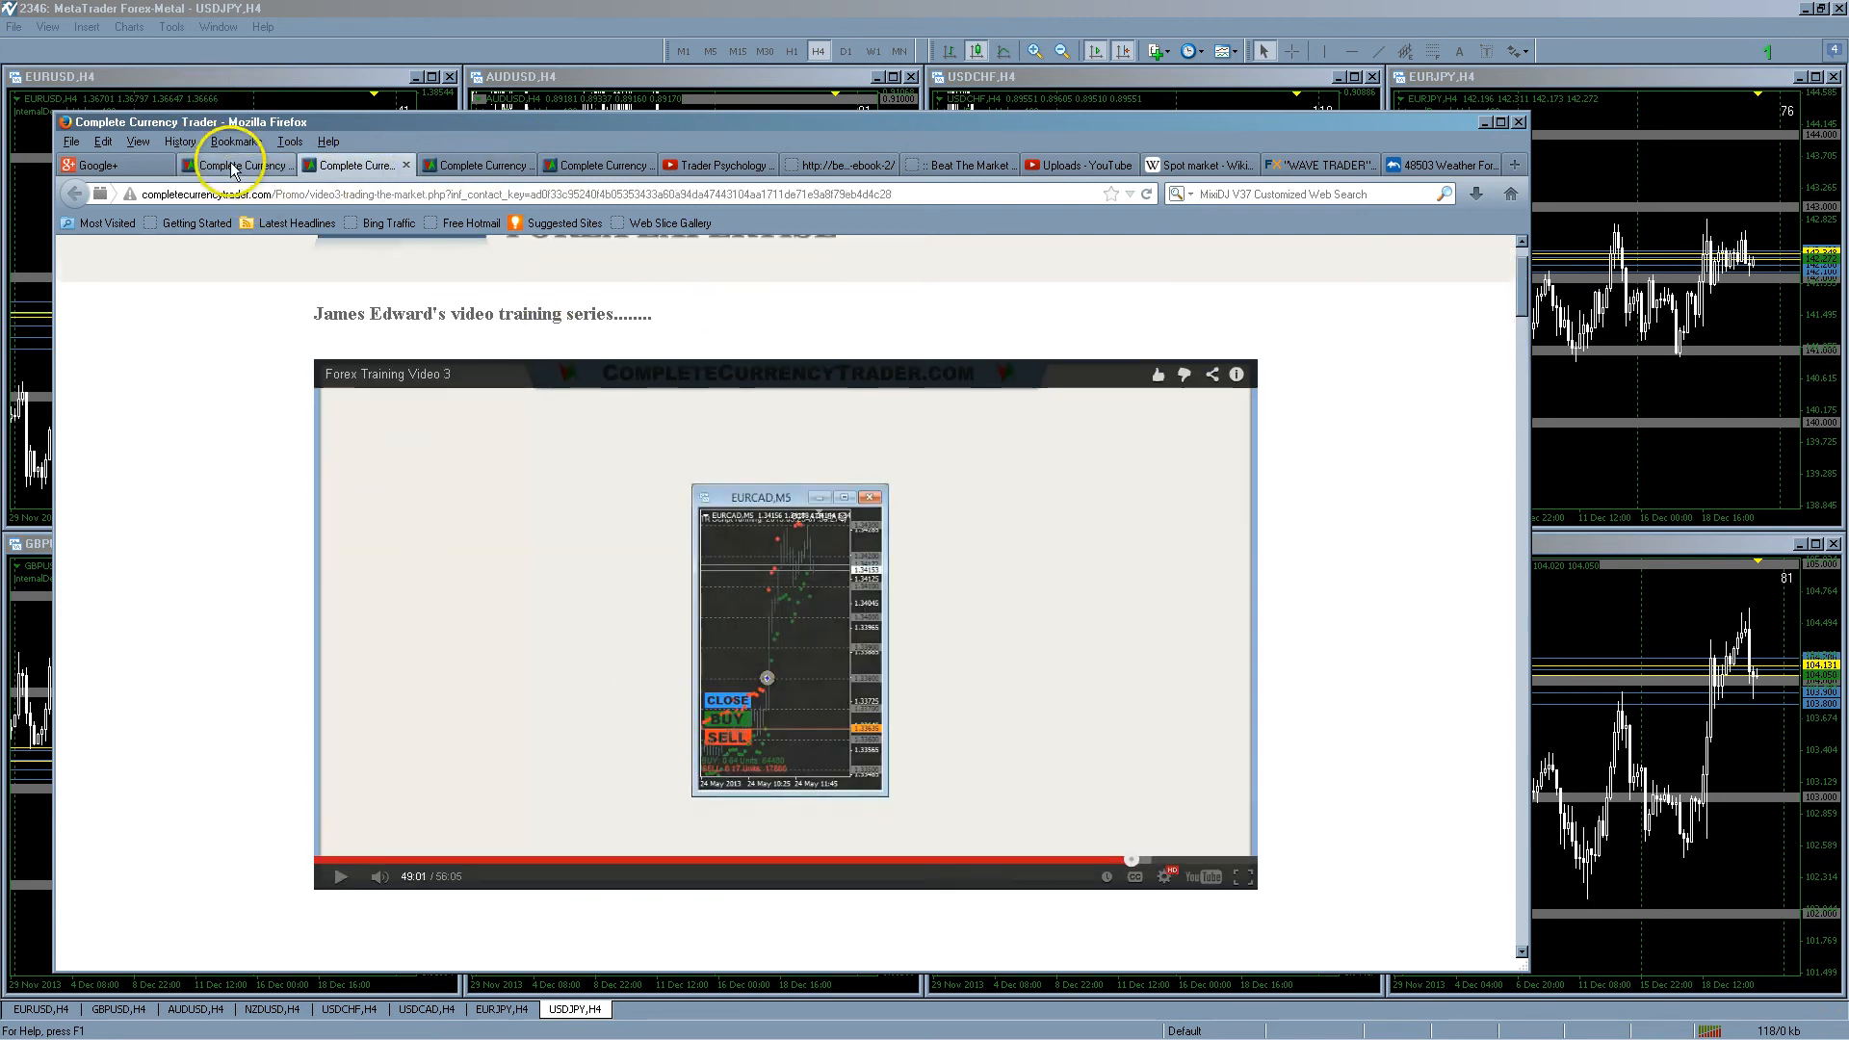
Return to the Video 4 tab and play on to the investment options slide
click(235, 165)
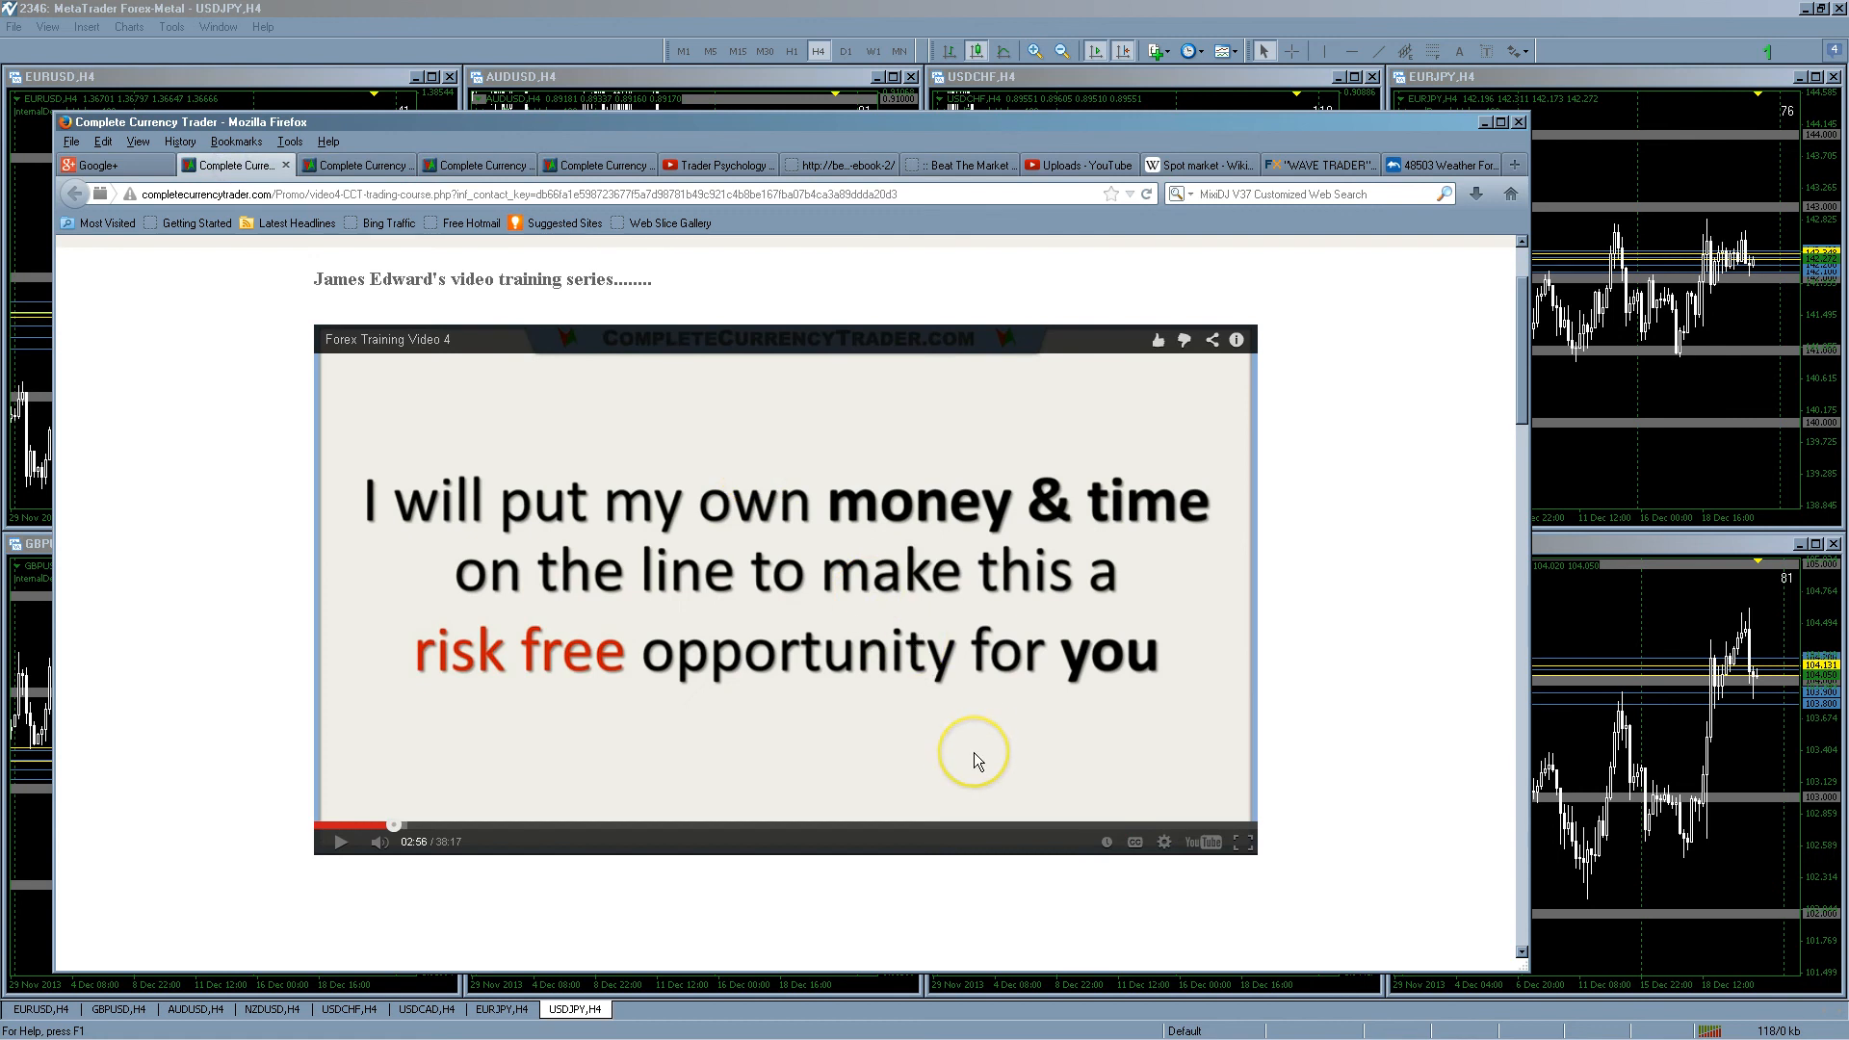
mouse_move(1072, 704)
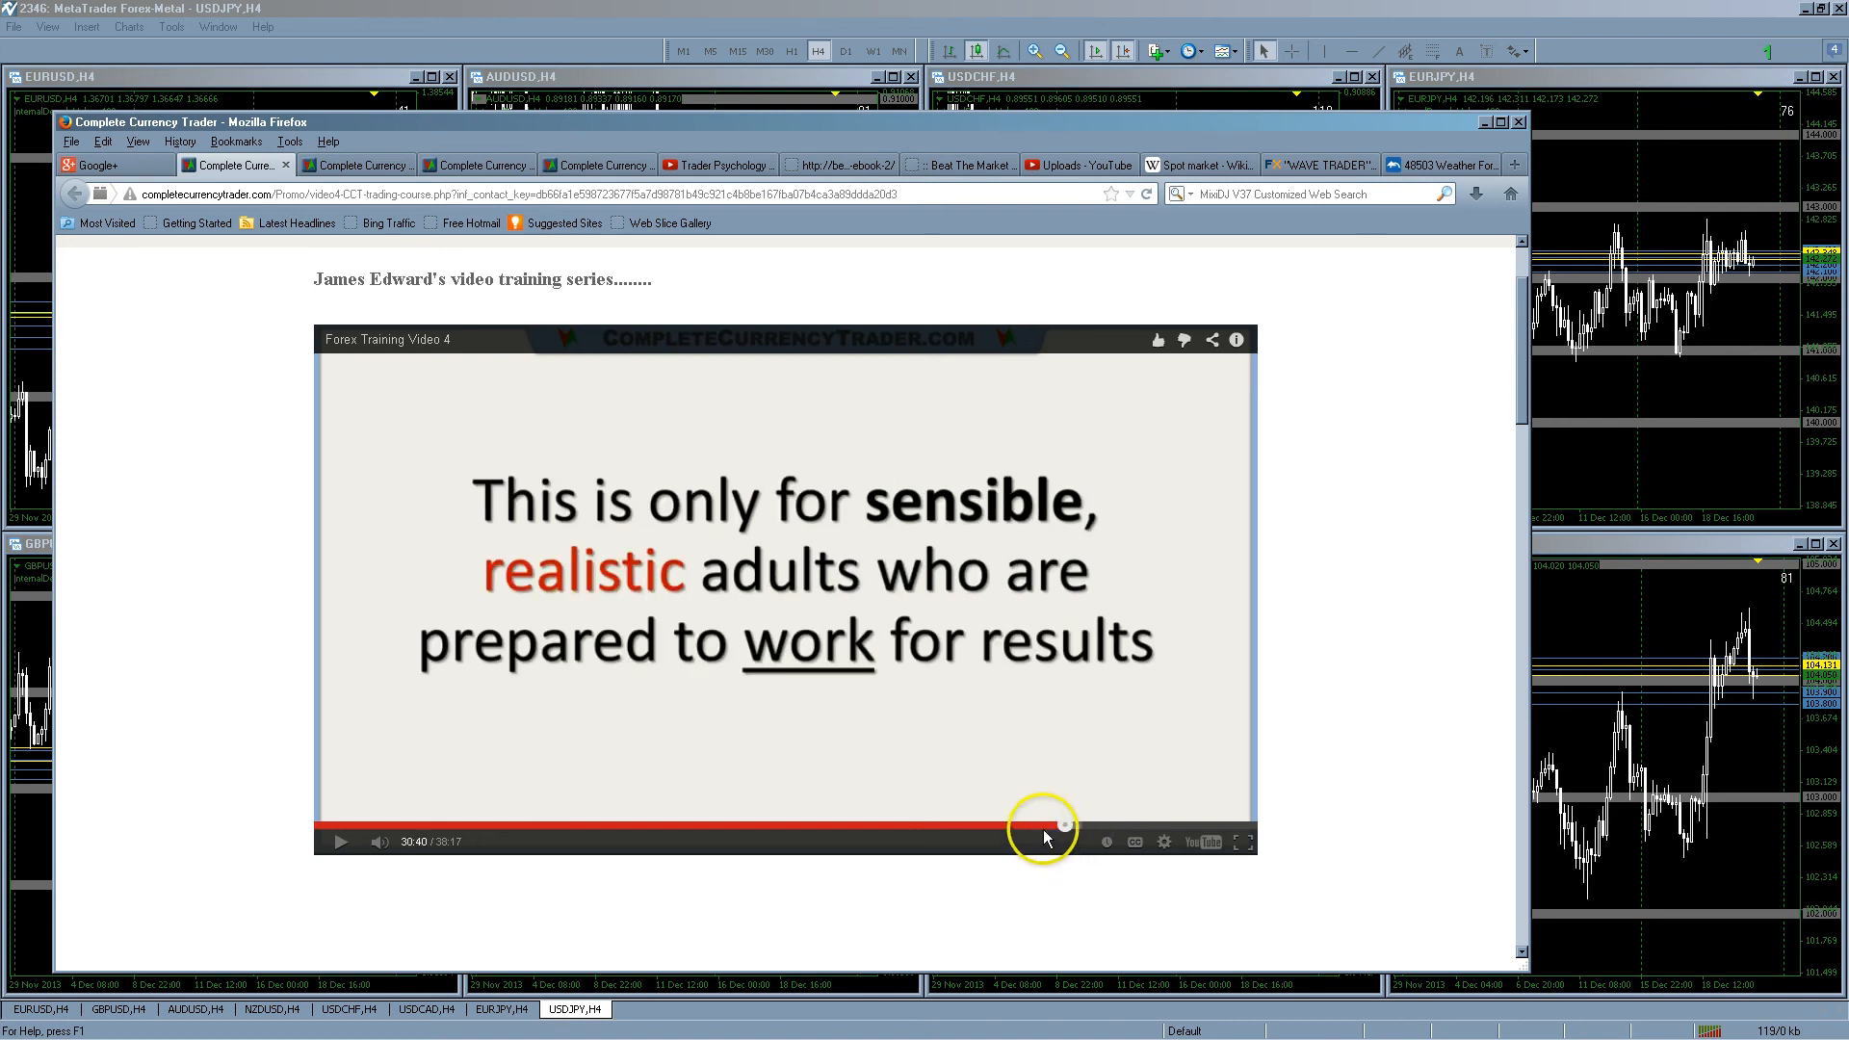
mouse_move(843, 751)
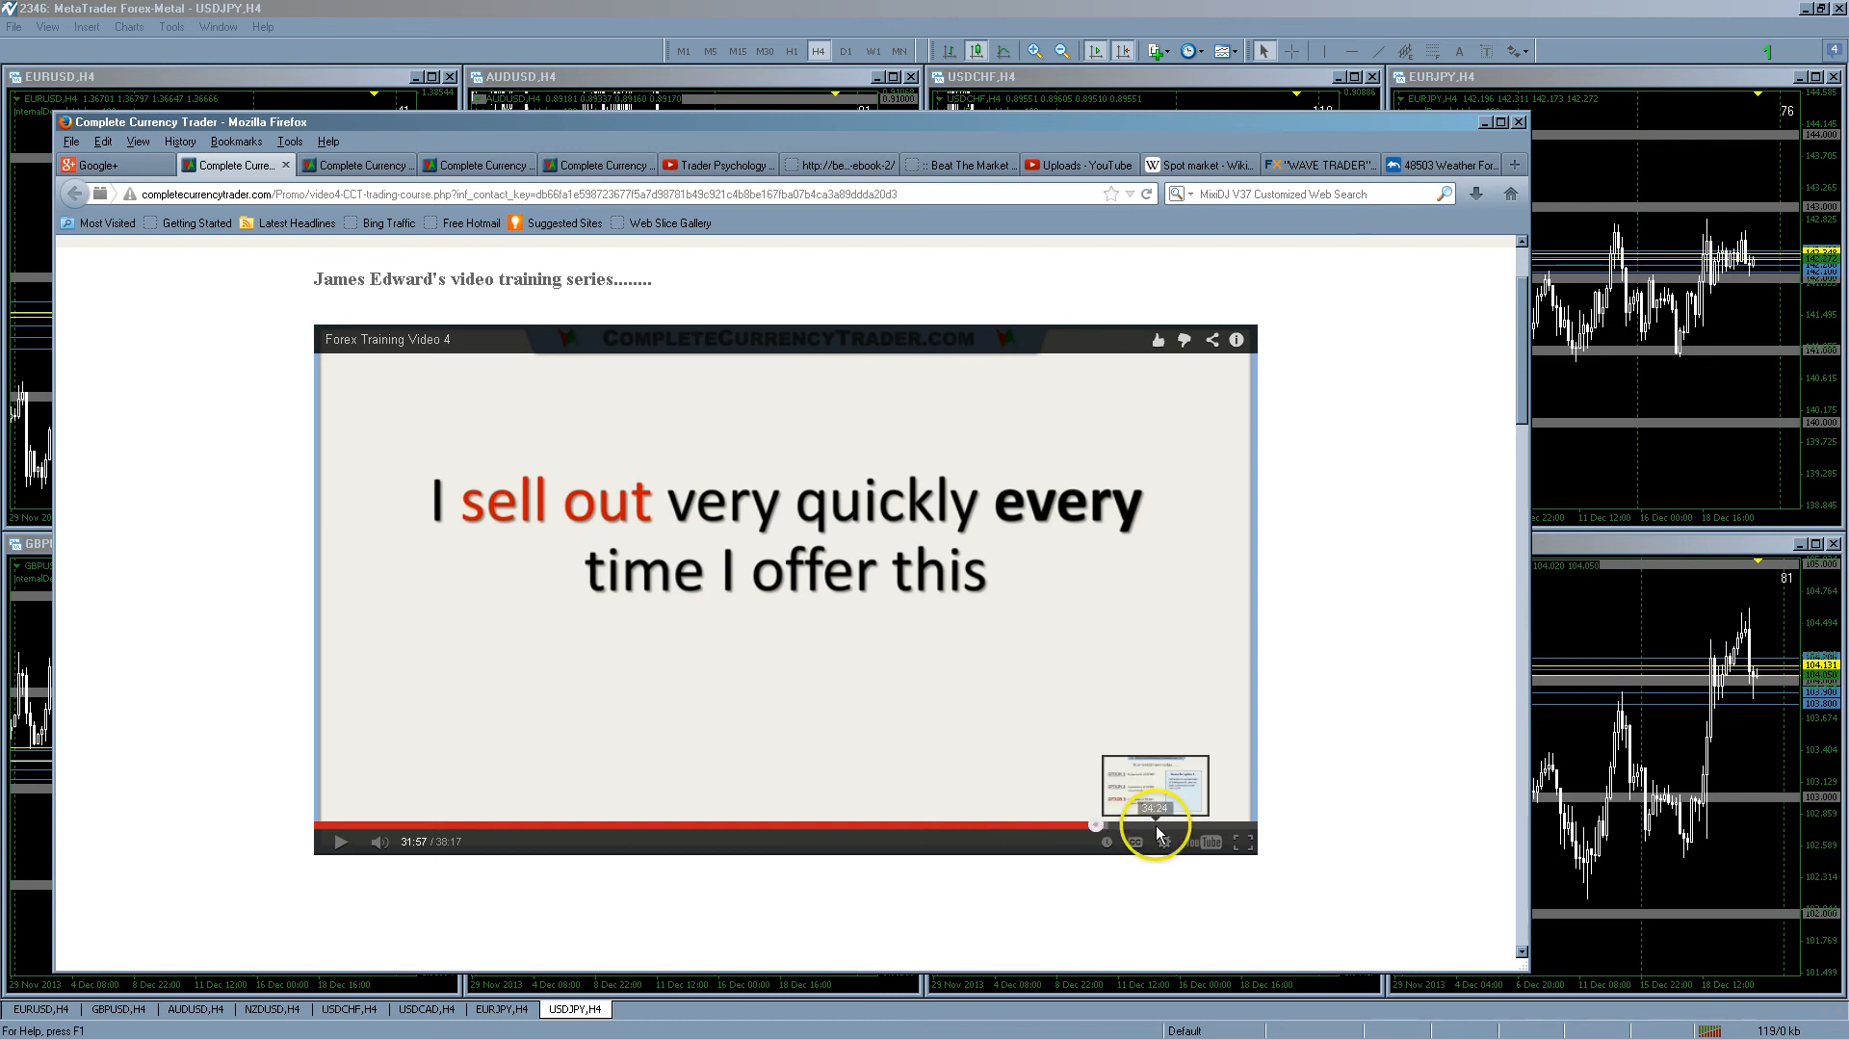
click(1150, 825)
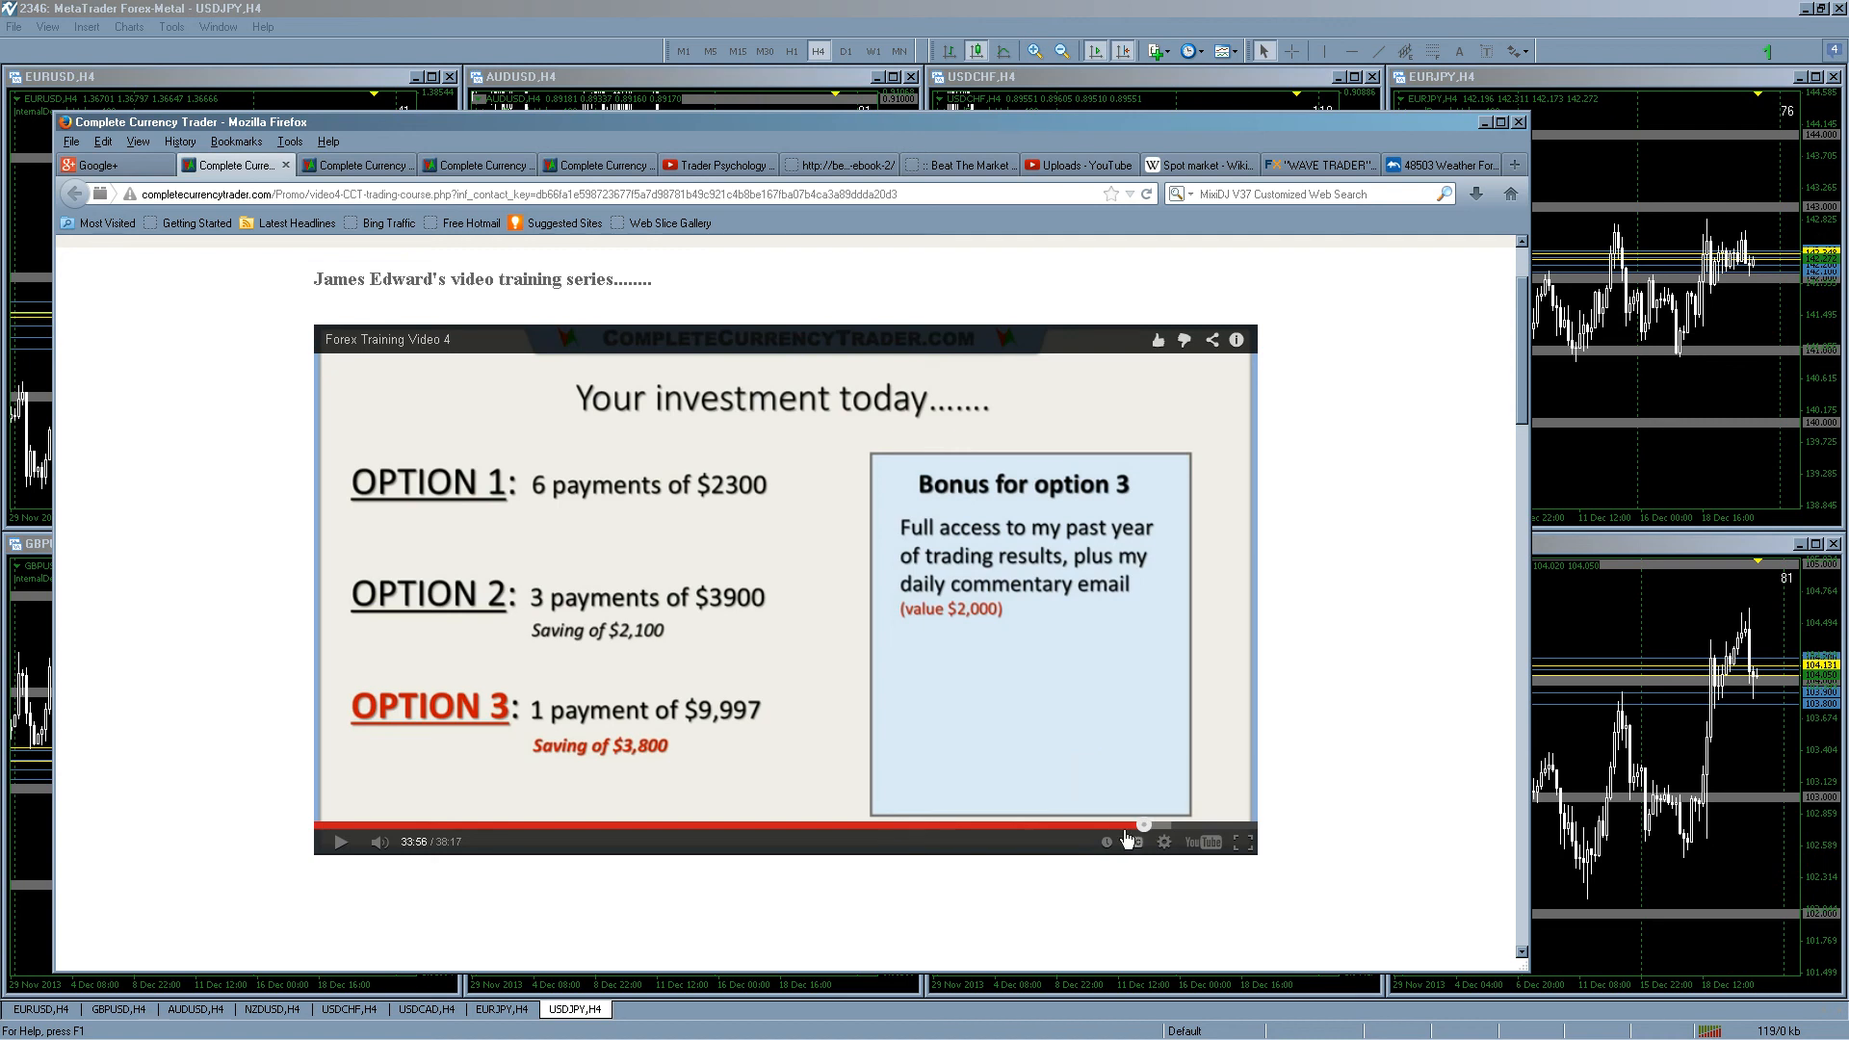
Rewind Video 4 to 33:04, showing only payment options 1 and 2
click(426, 825)
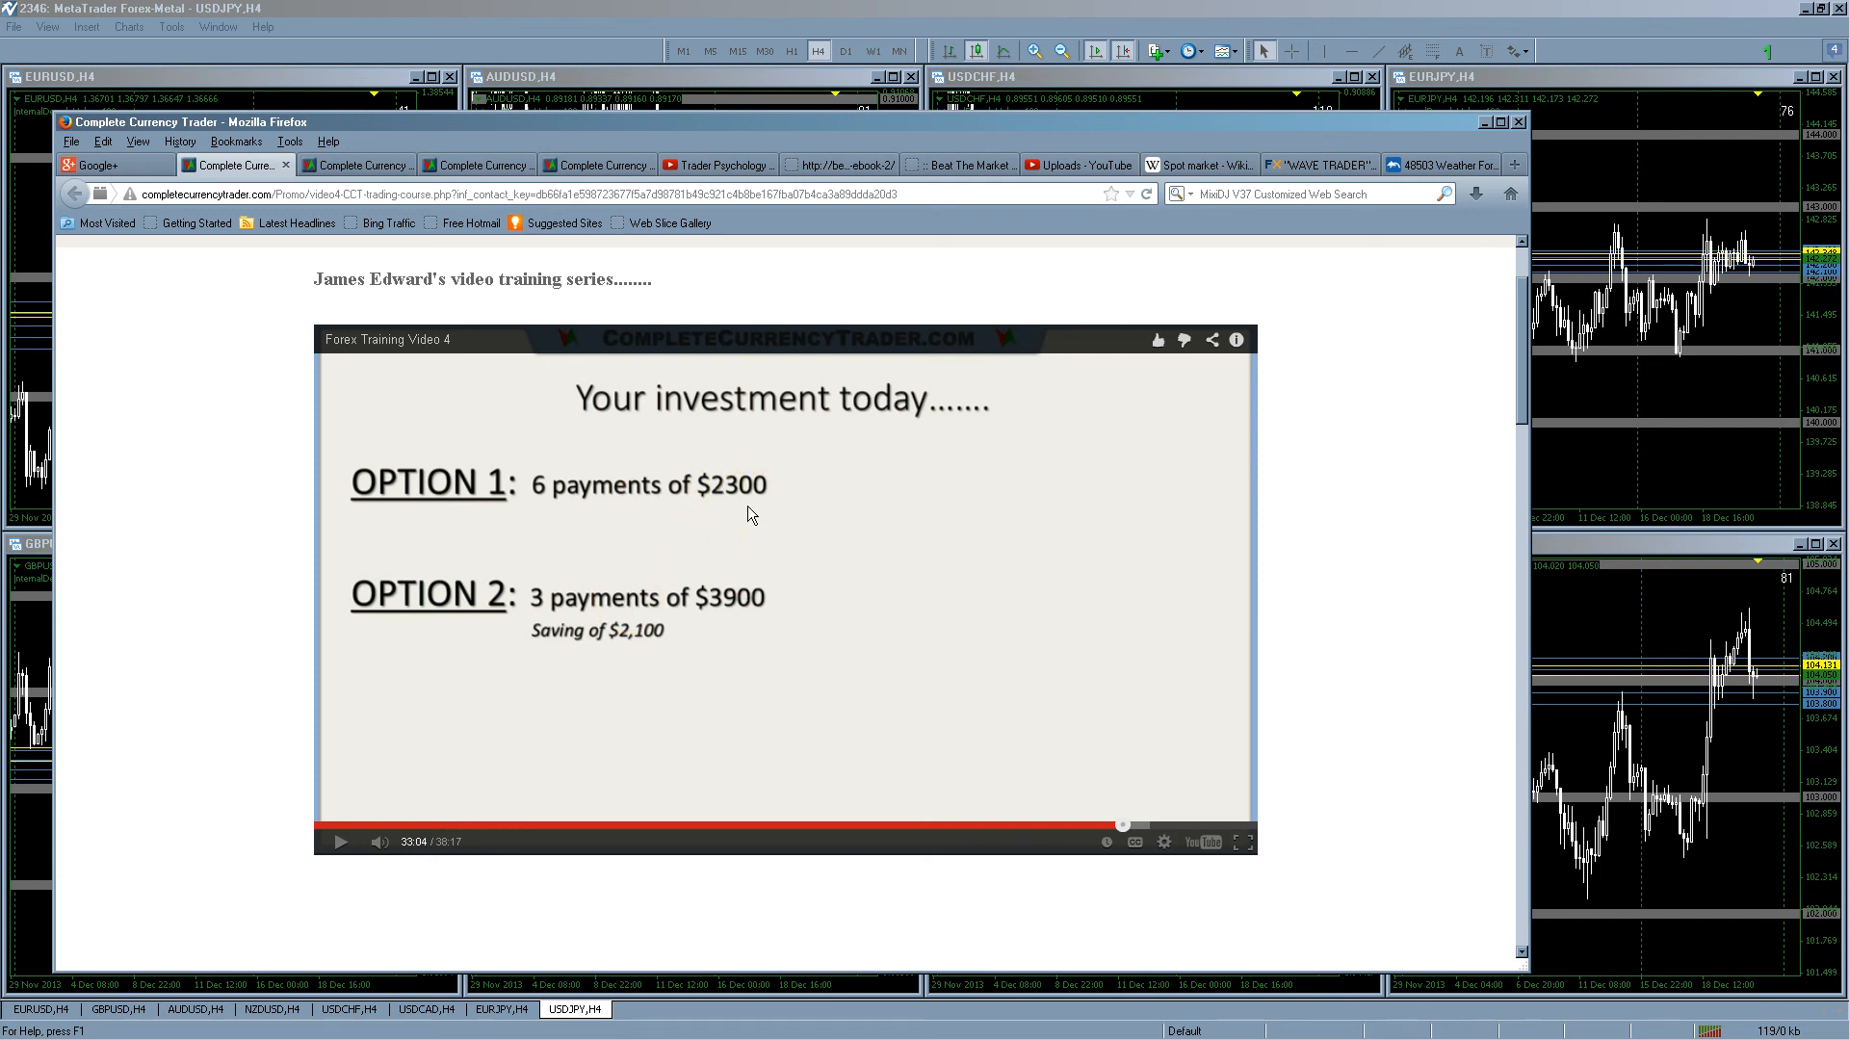
mouse_move(787, 532)
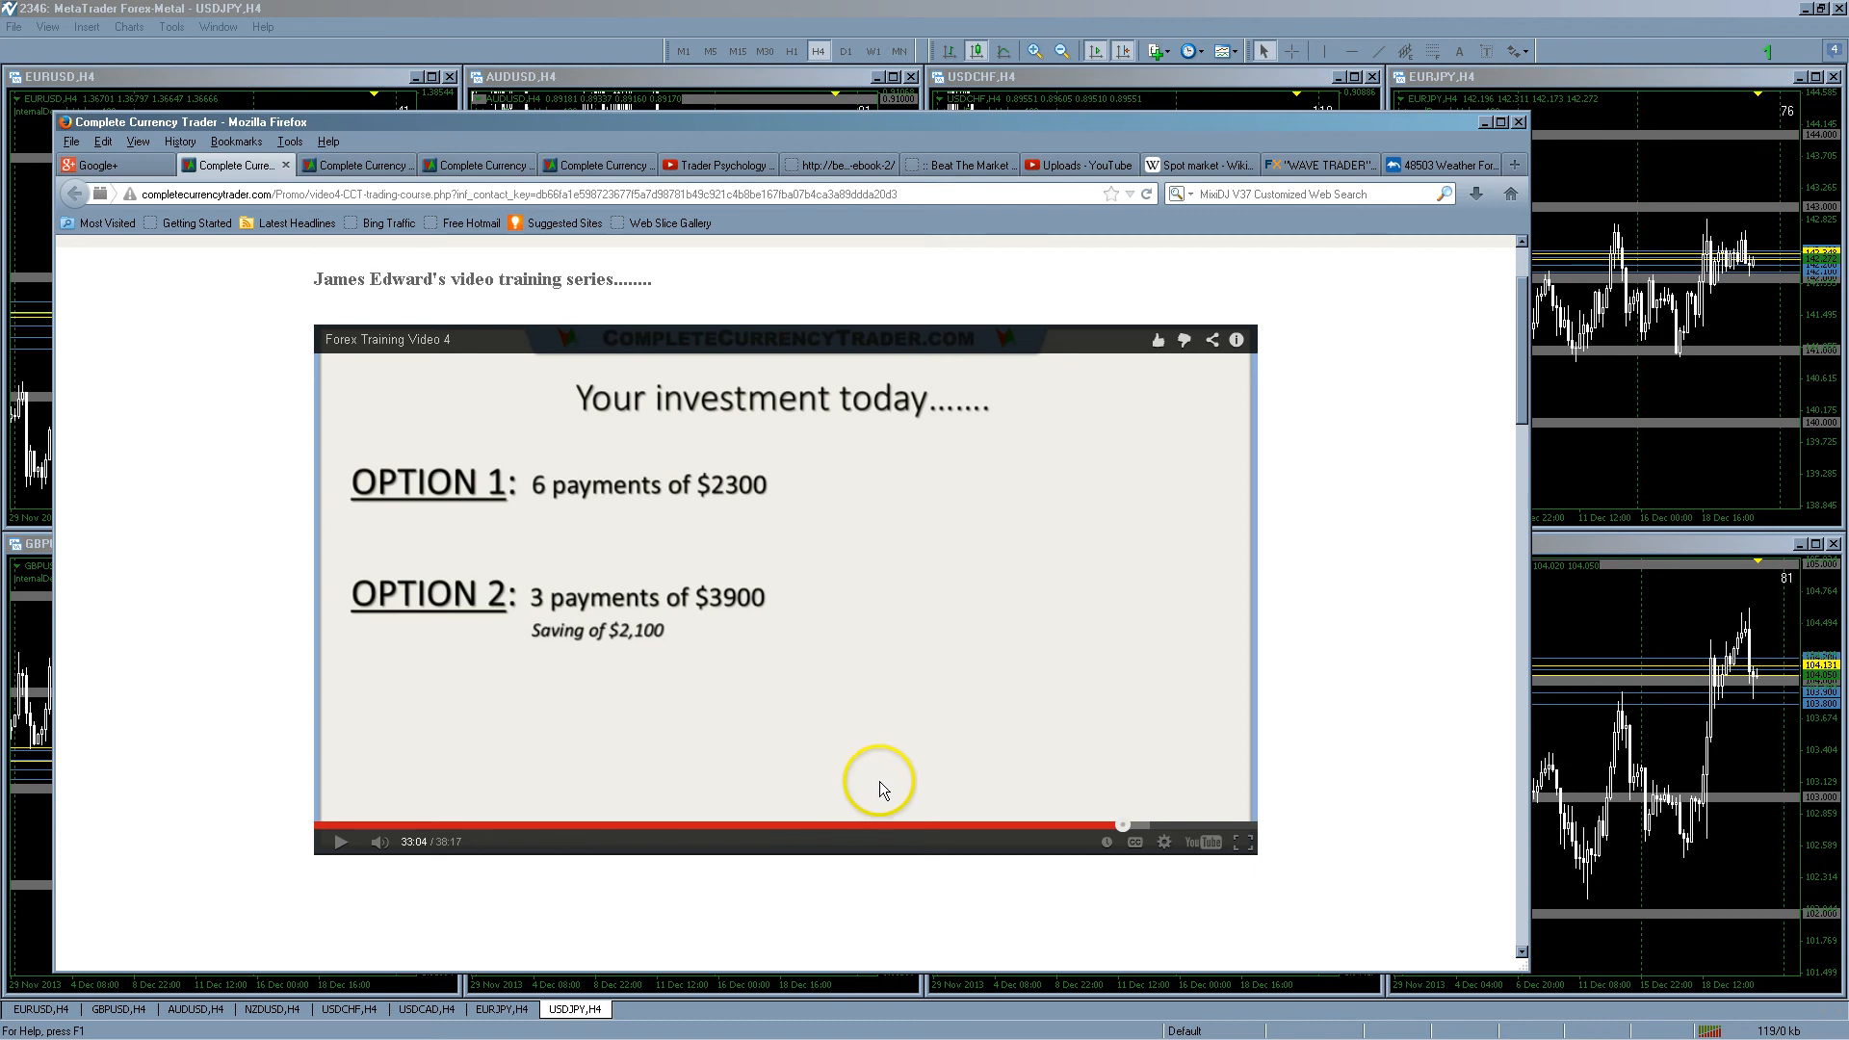
mouse_move(1020, 831)
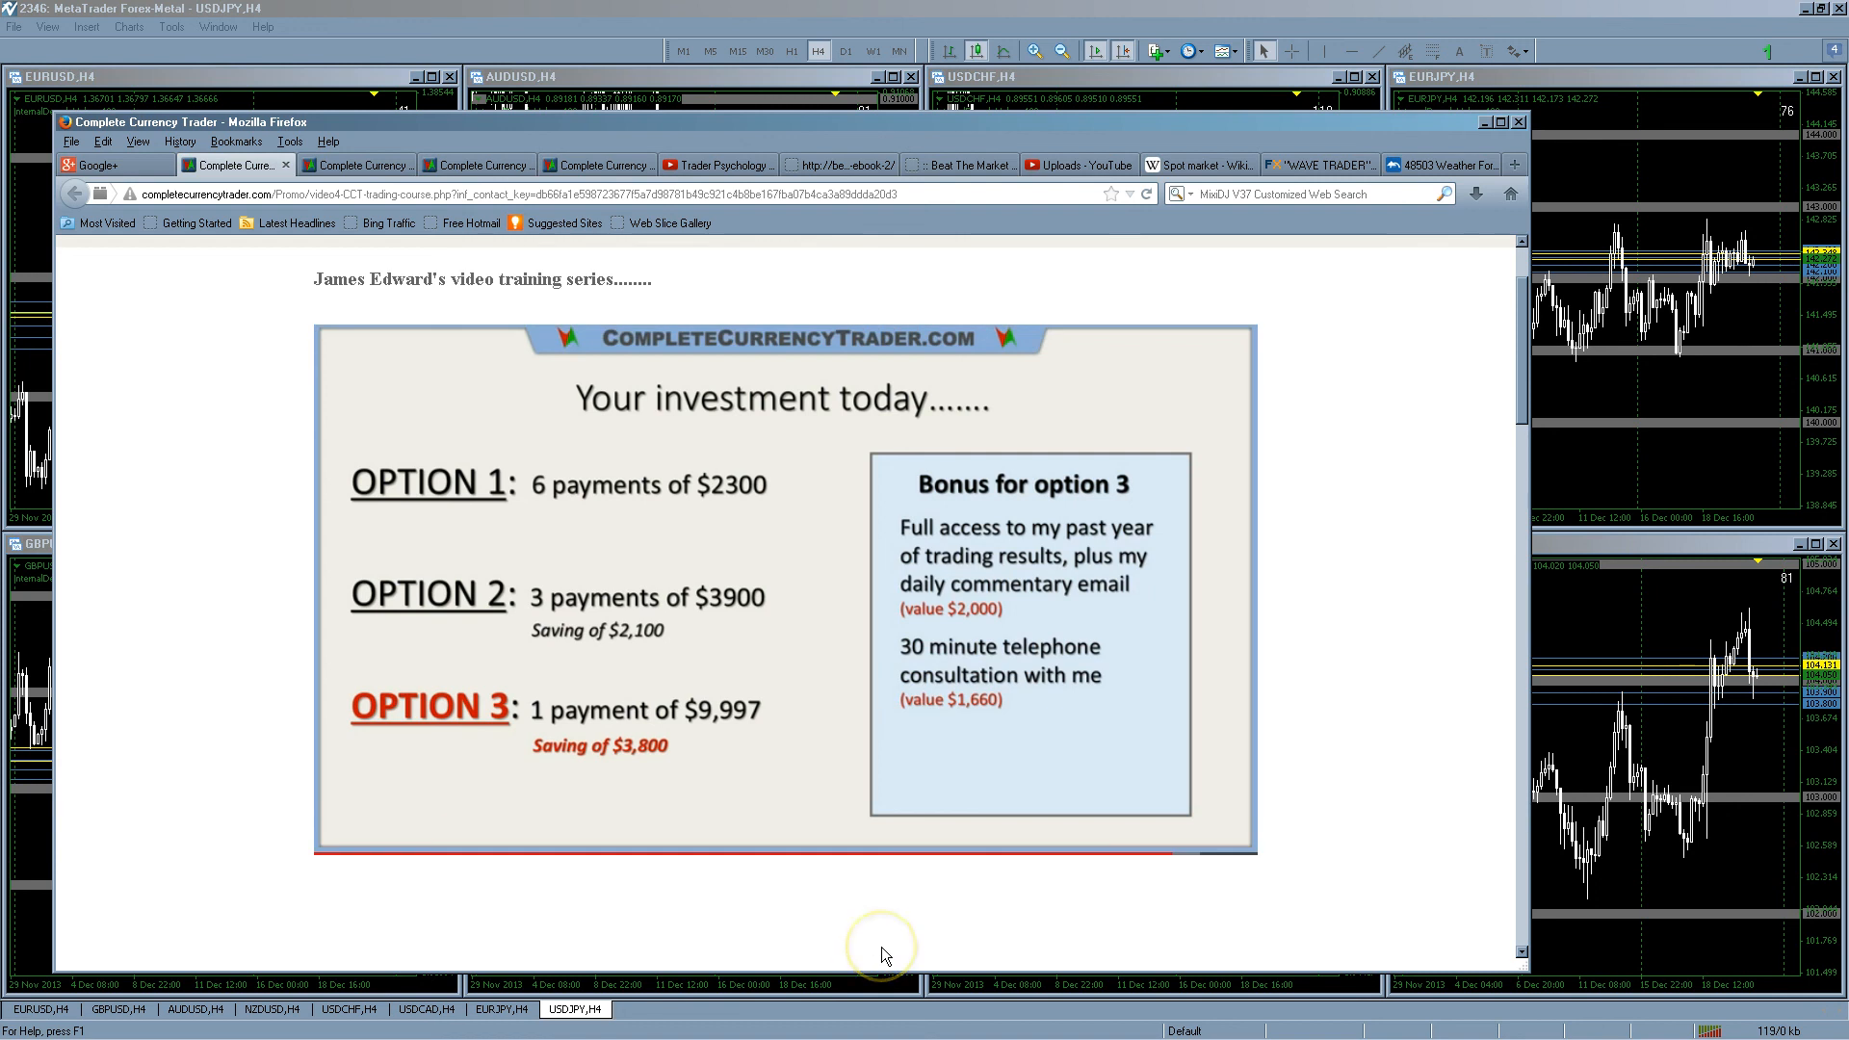
mouse_move(882, 955)
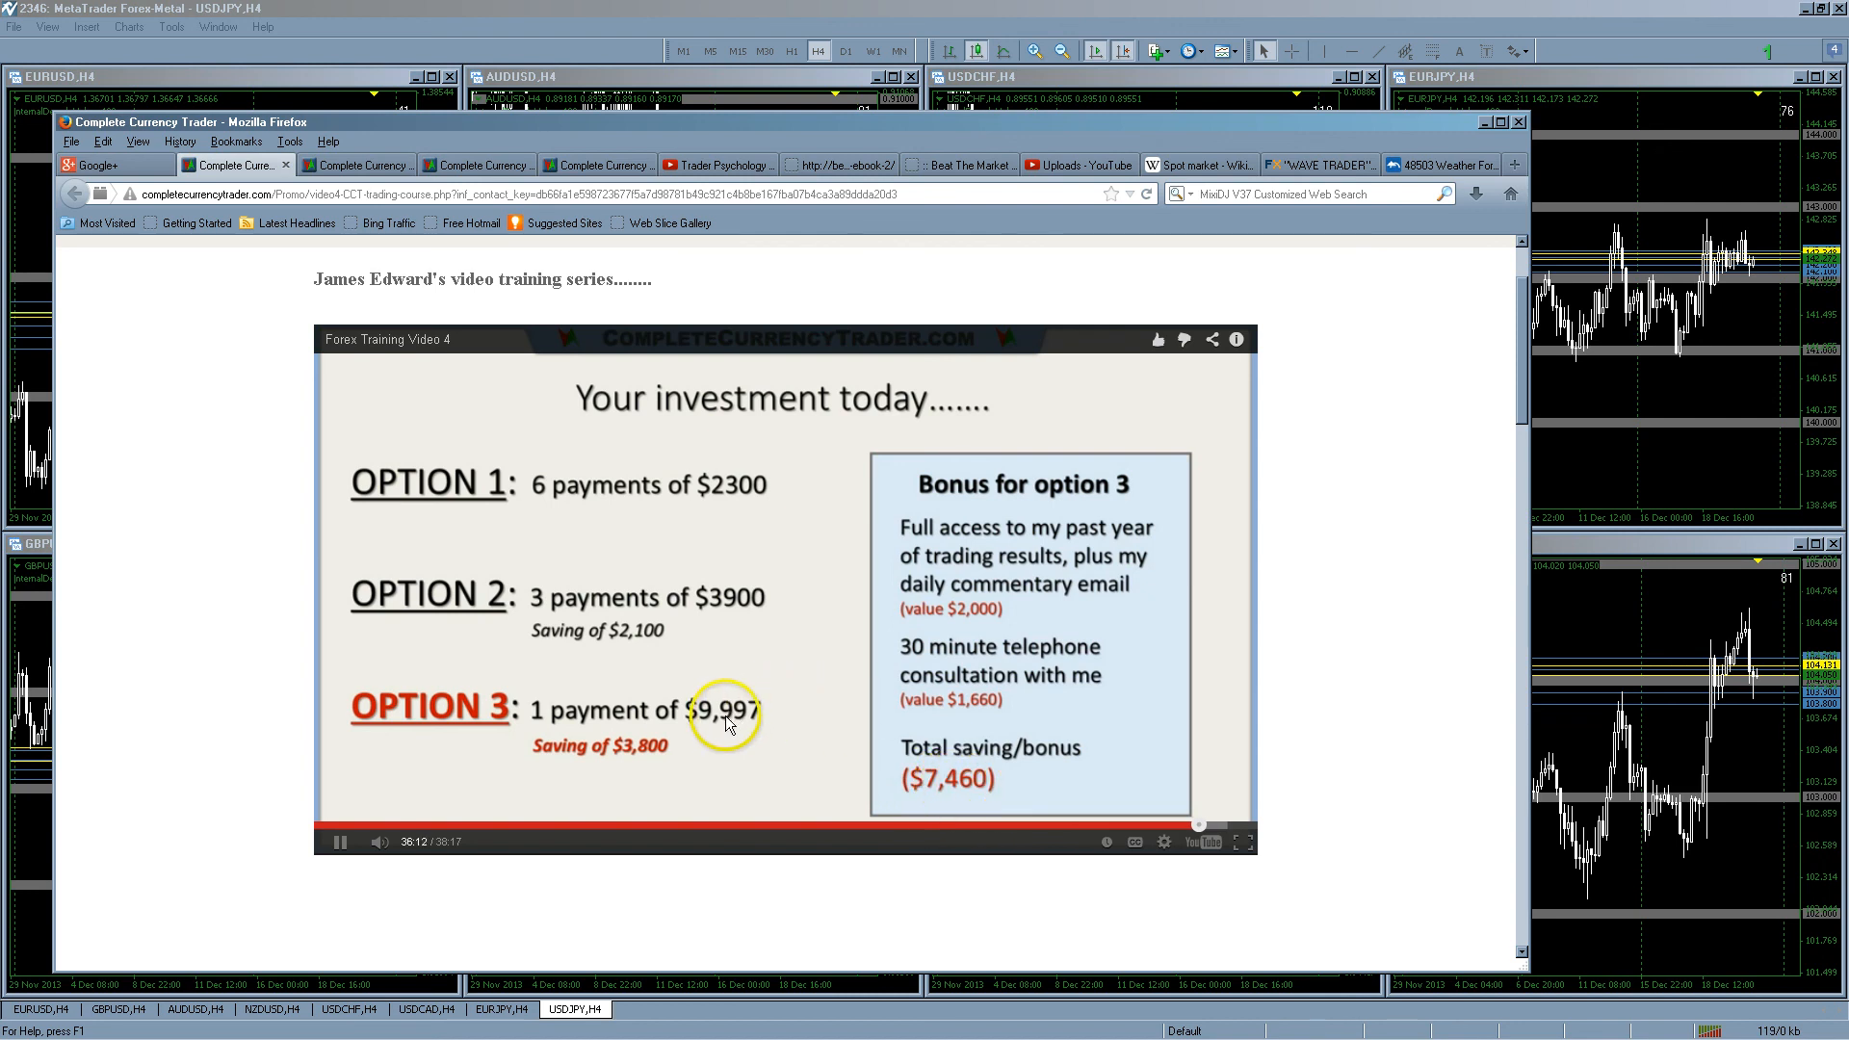
mouse_move(741, 625)
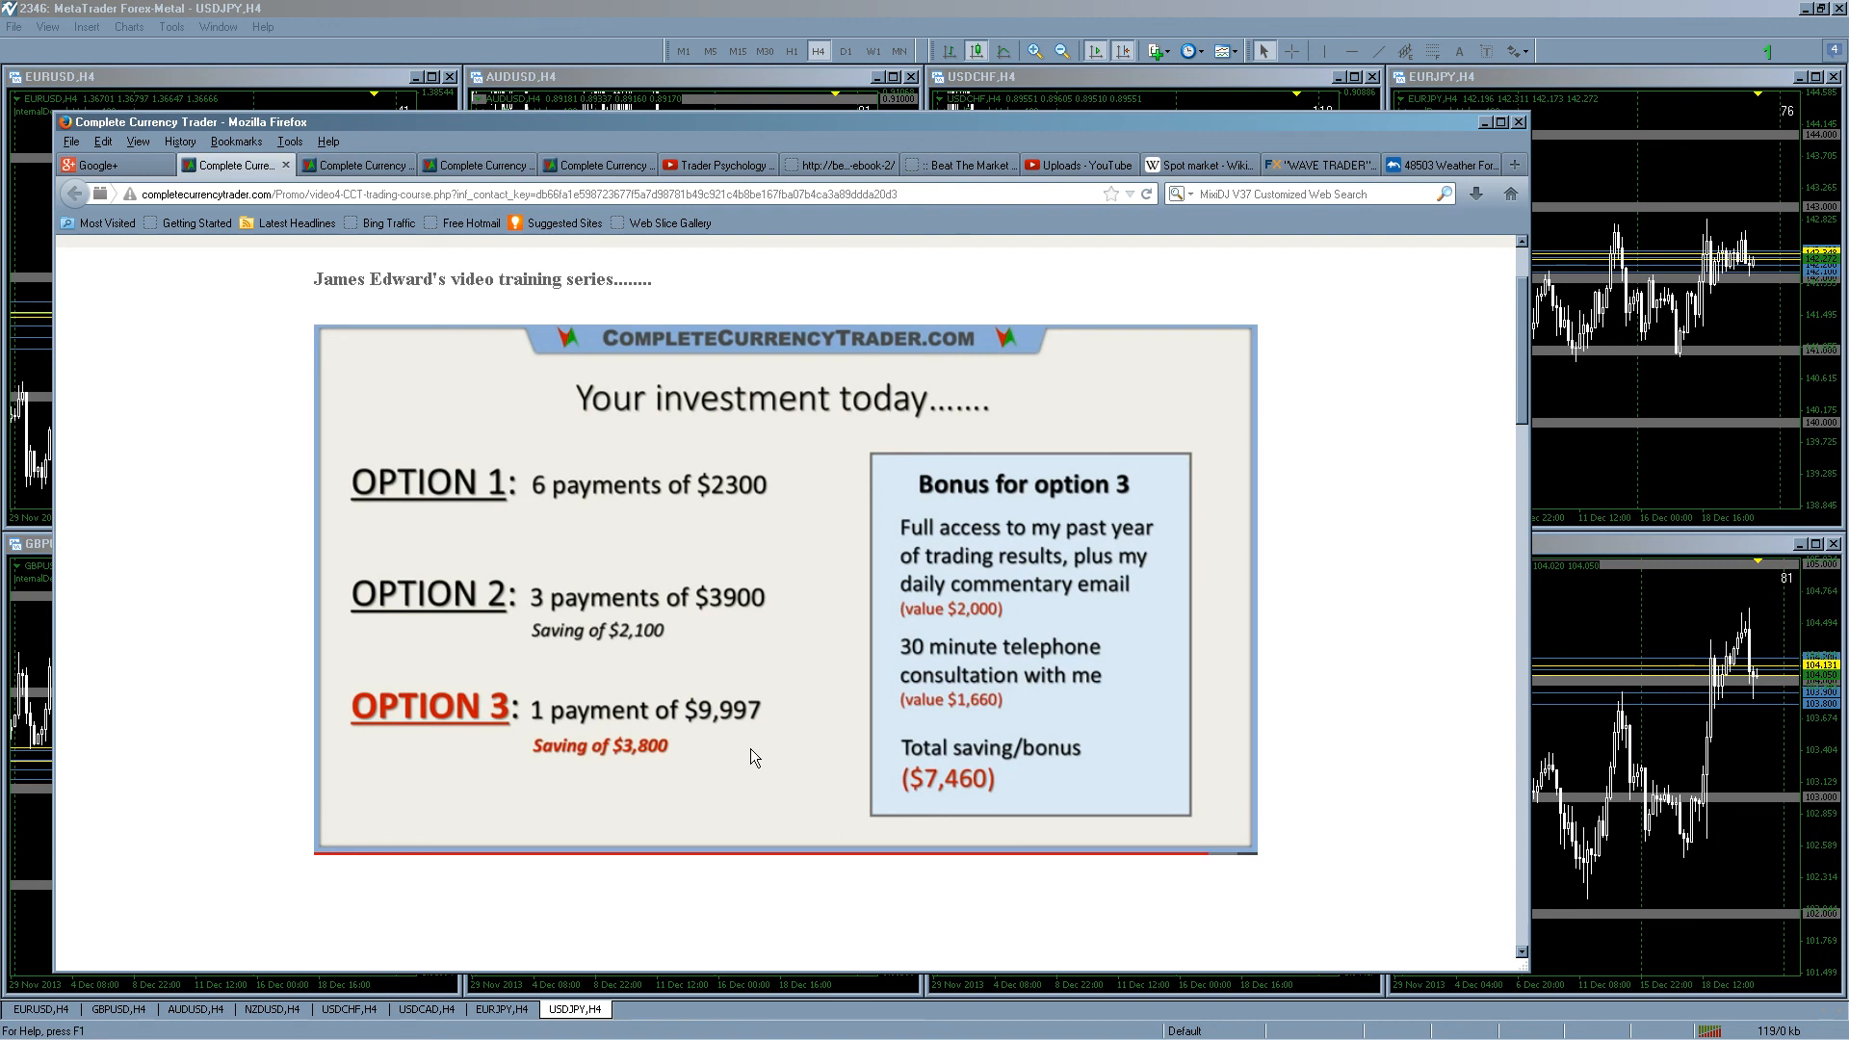
Play Video 4 to 36:50, where the $7,460 total saving/bonus appears
click(755, 755)
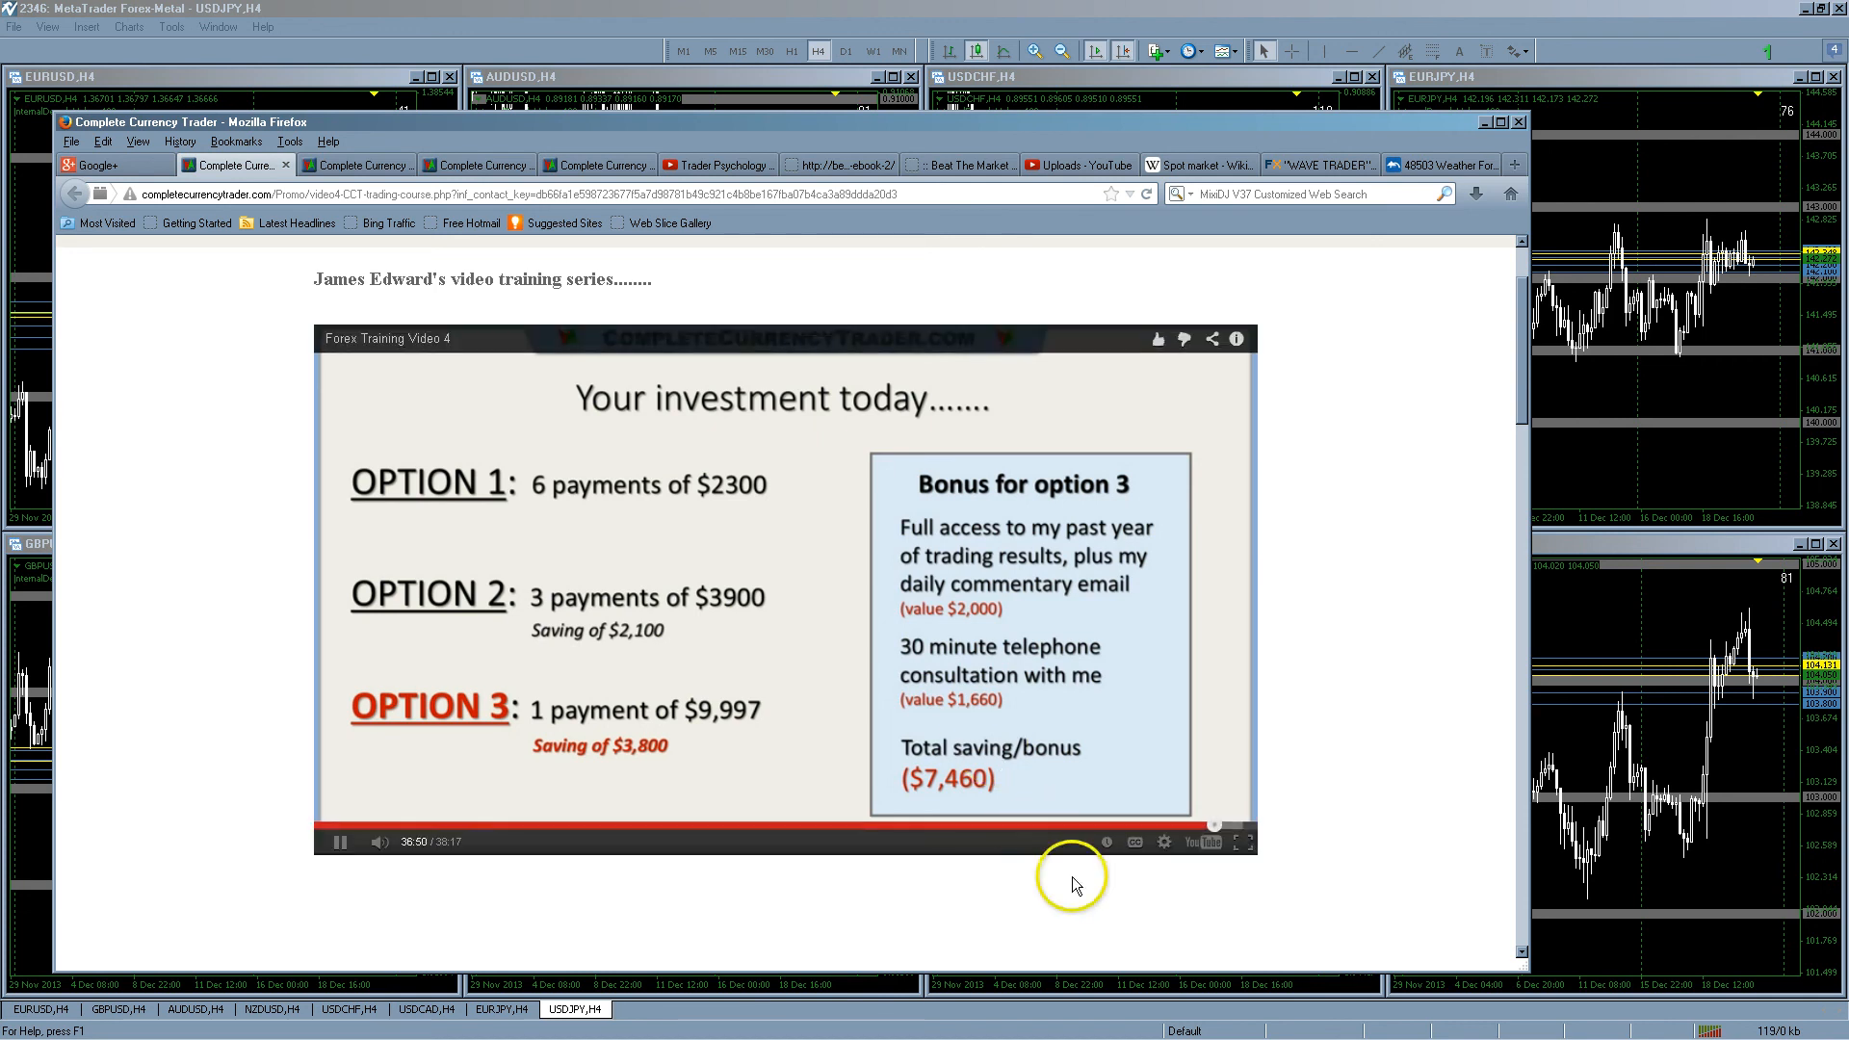
mouse_move(1185, 894)
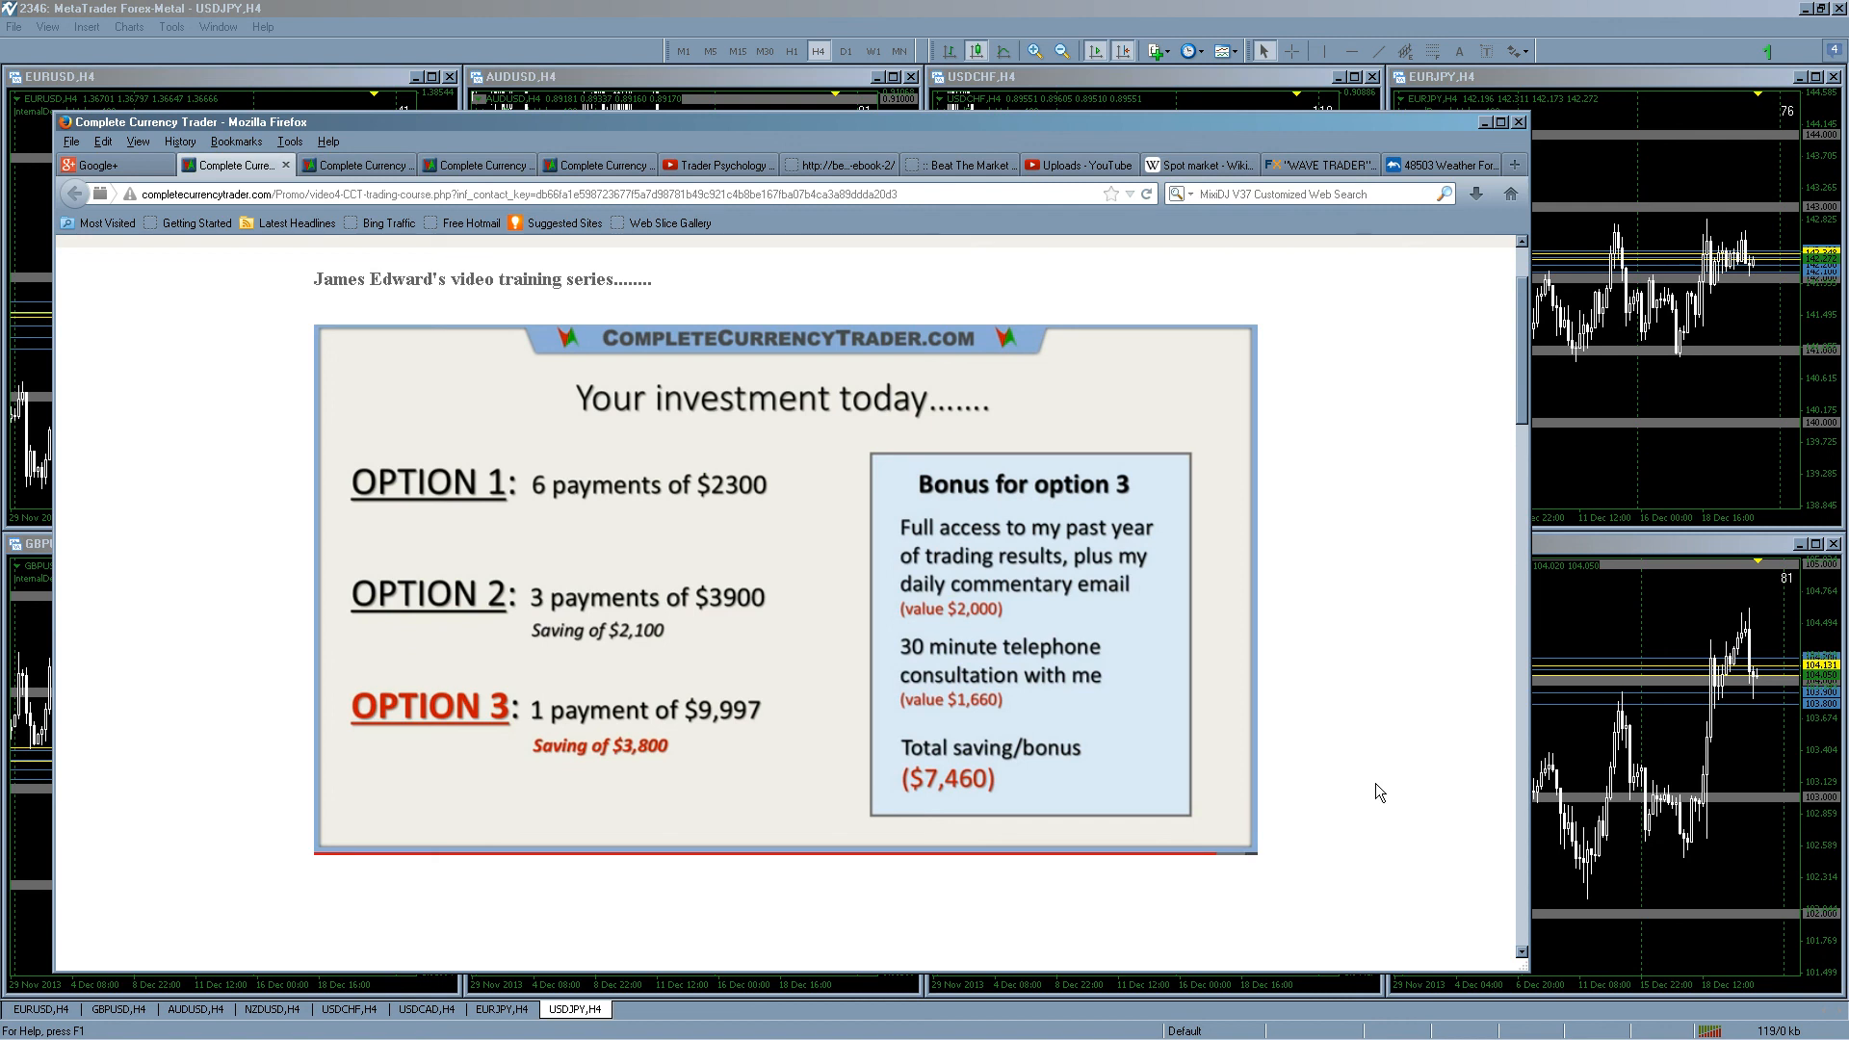
mouse_move(1380, 719)
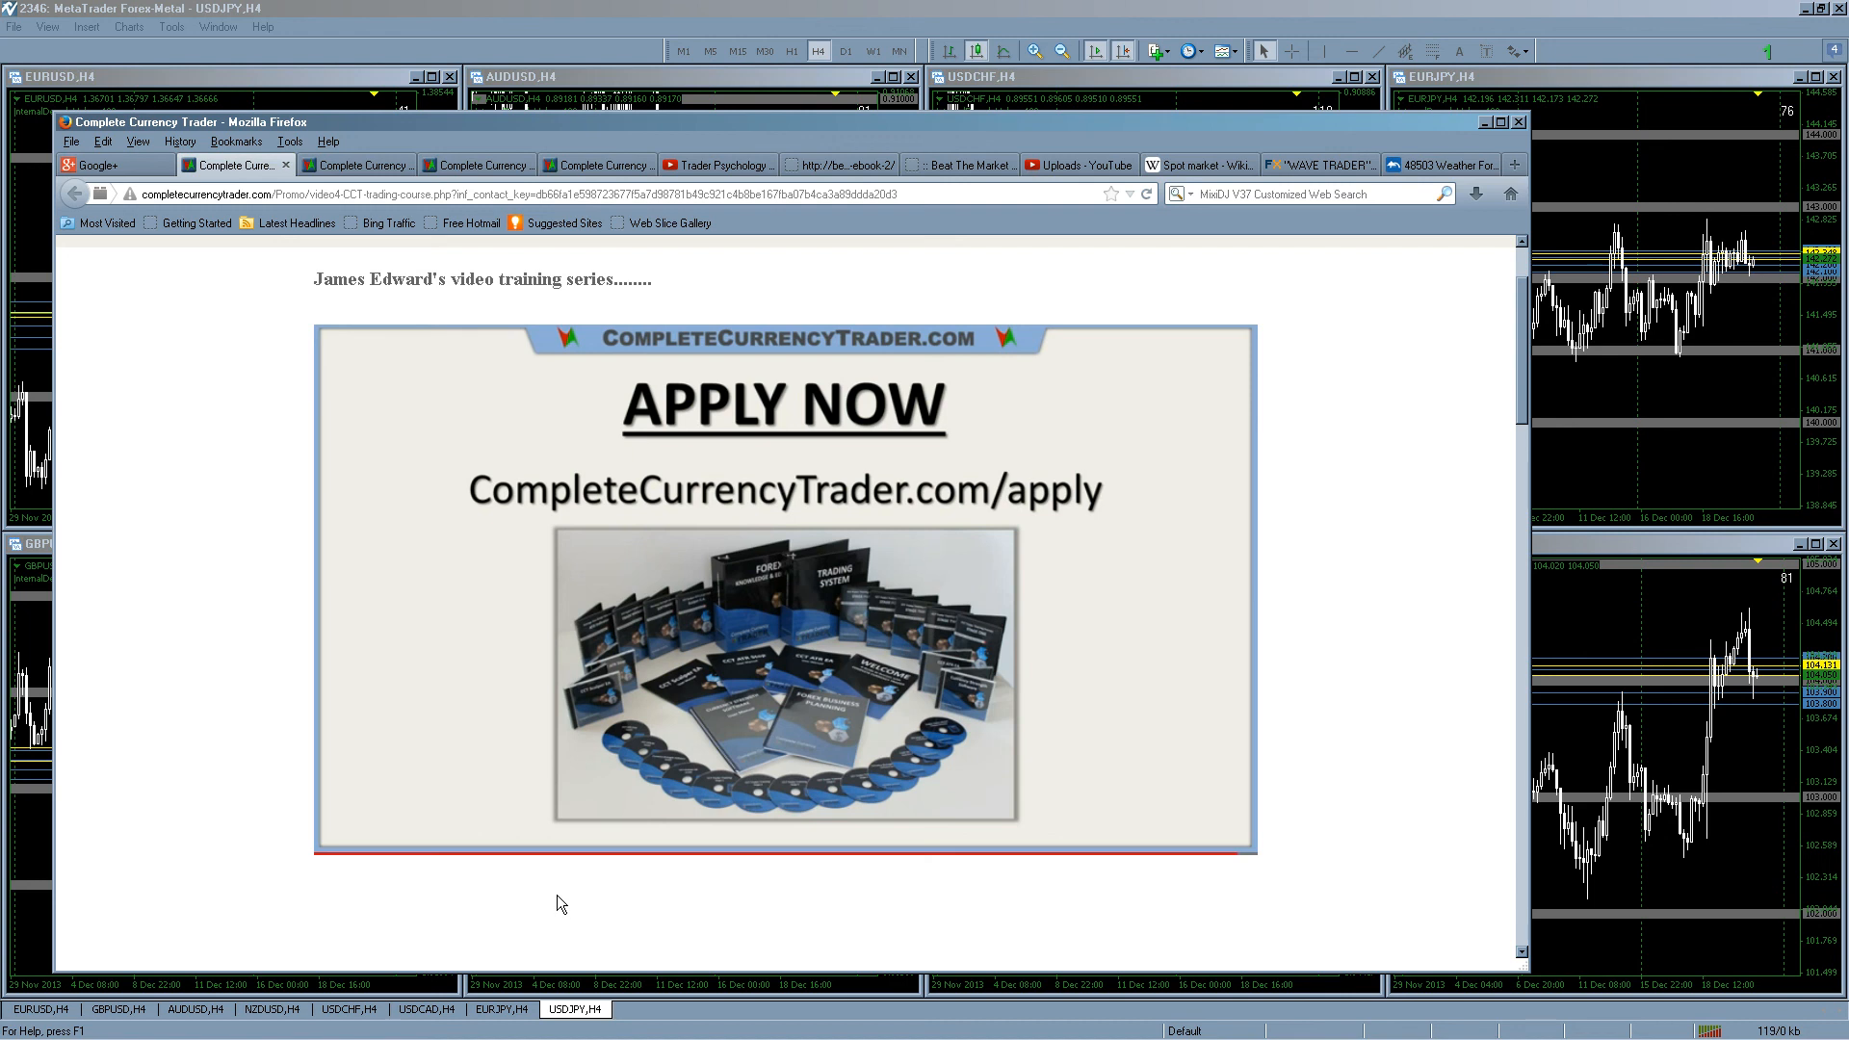
mouse_move(507, 901)
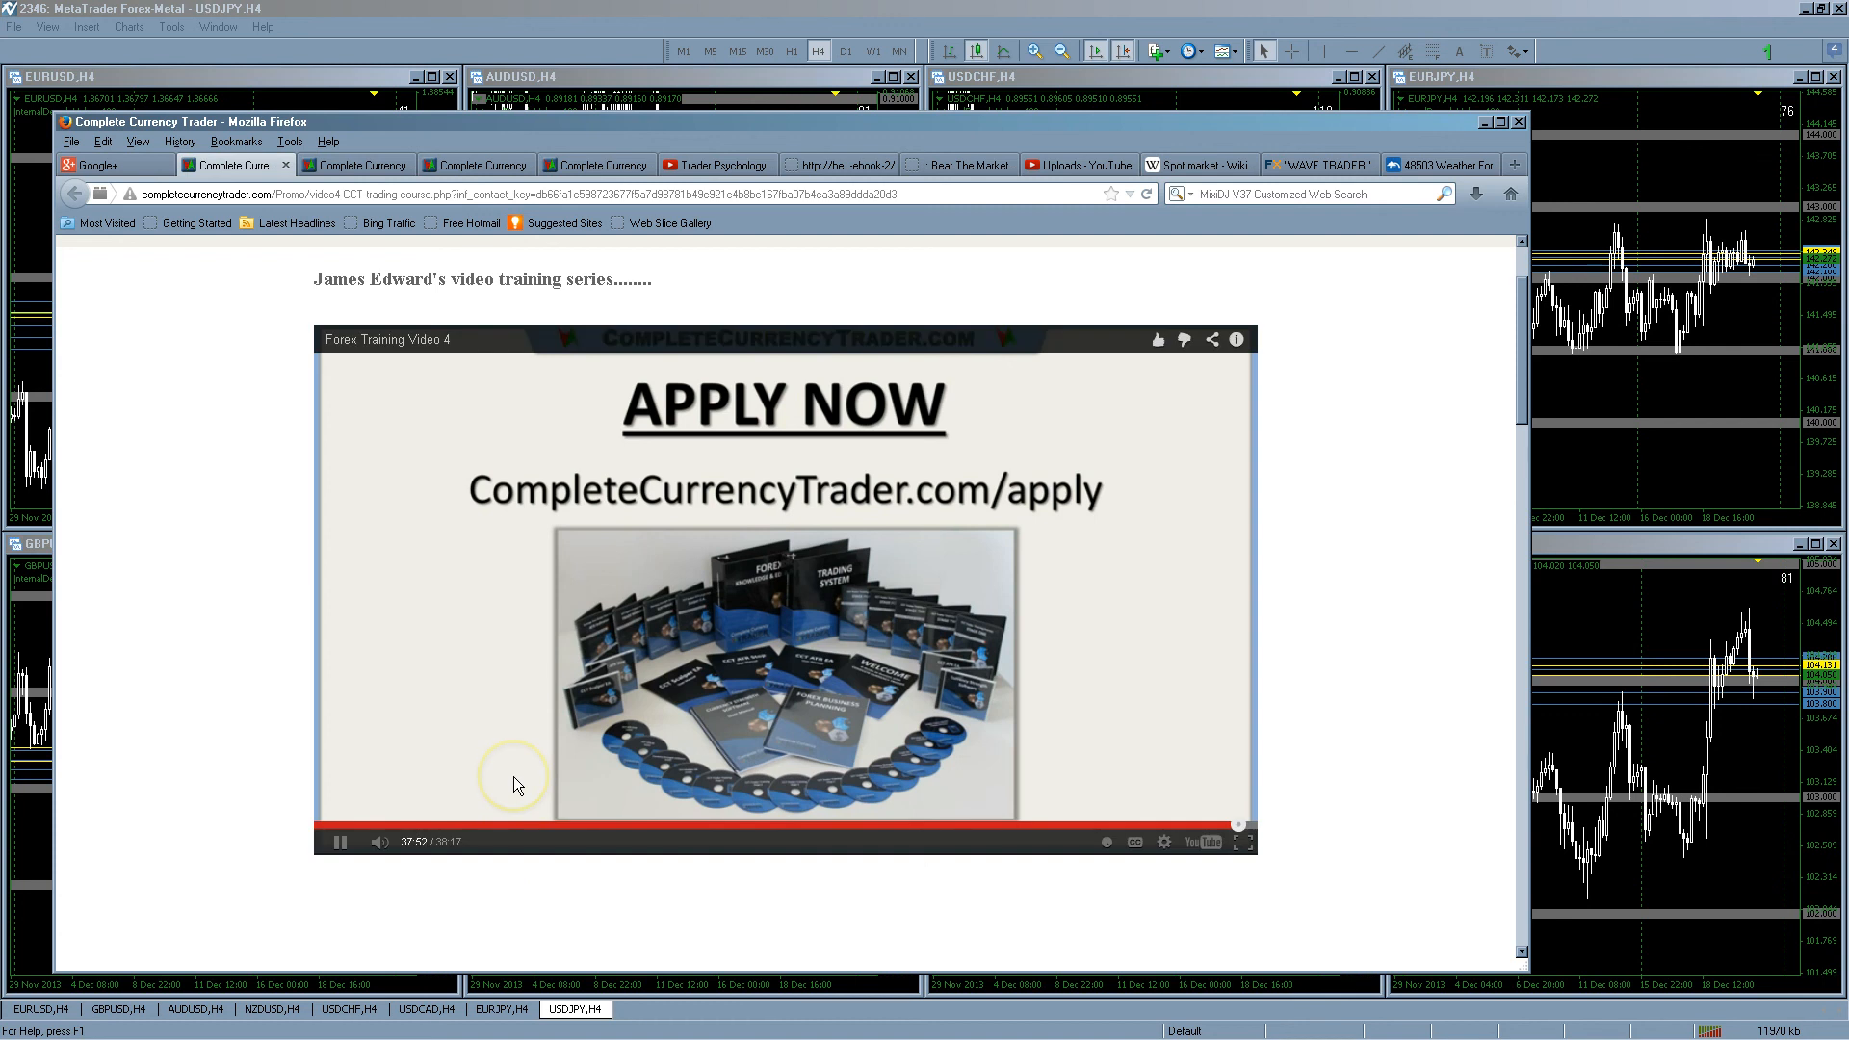
mouse_move(527, 712)
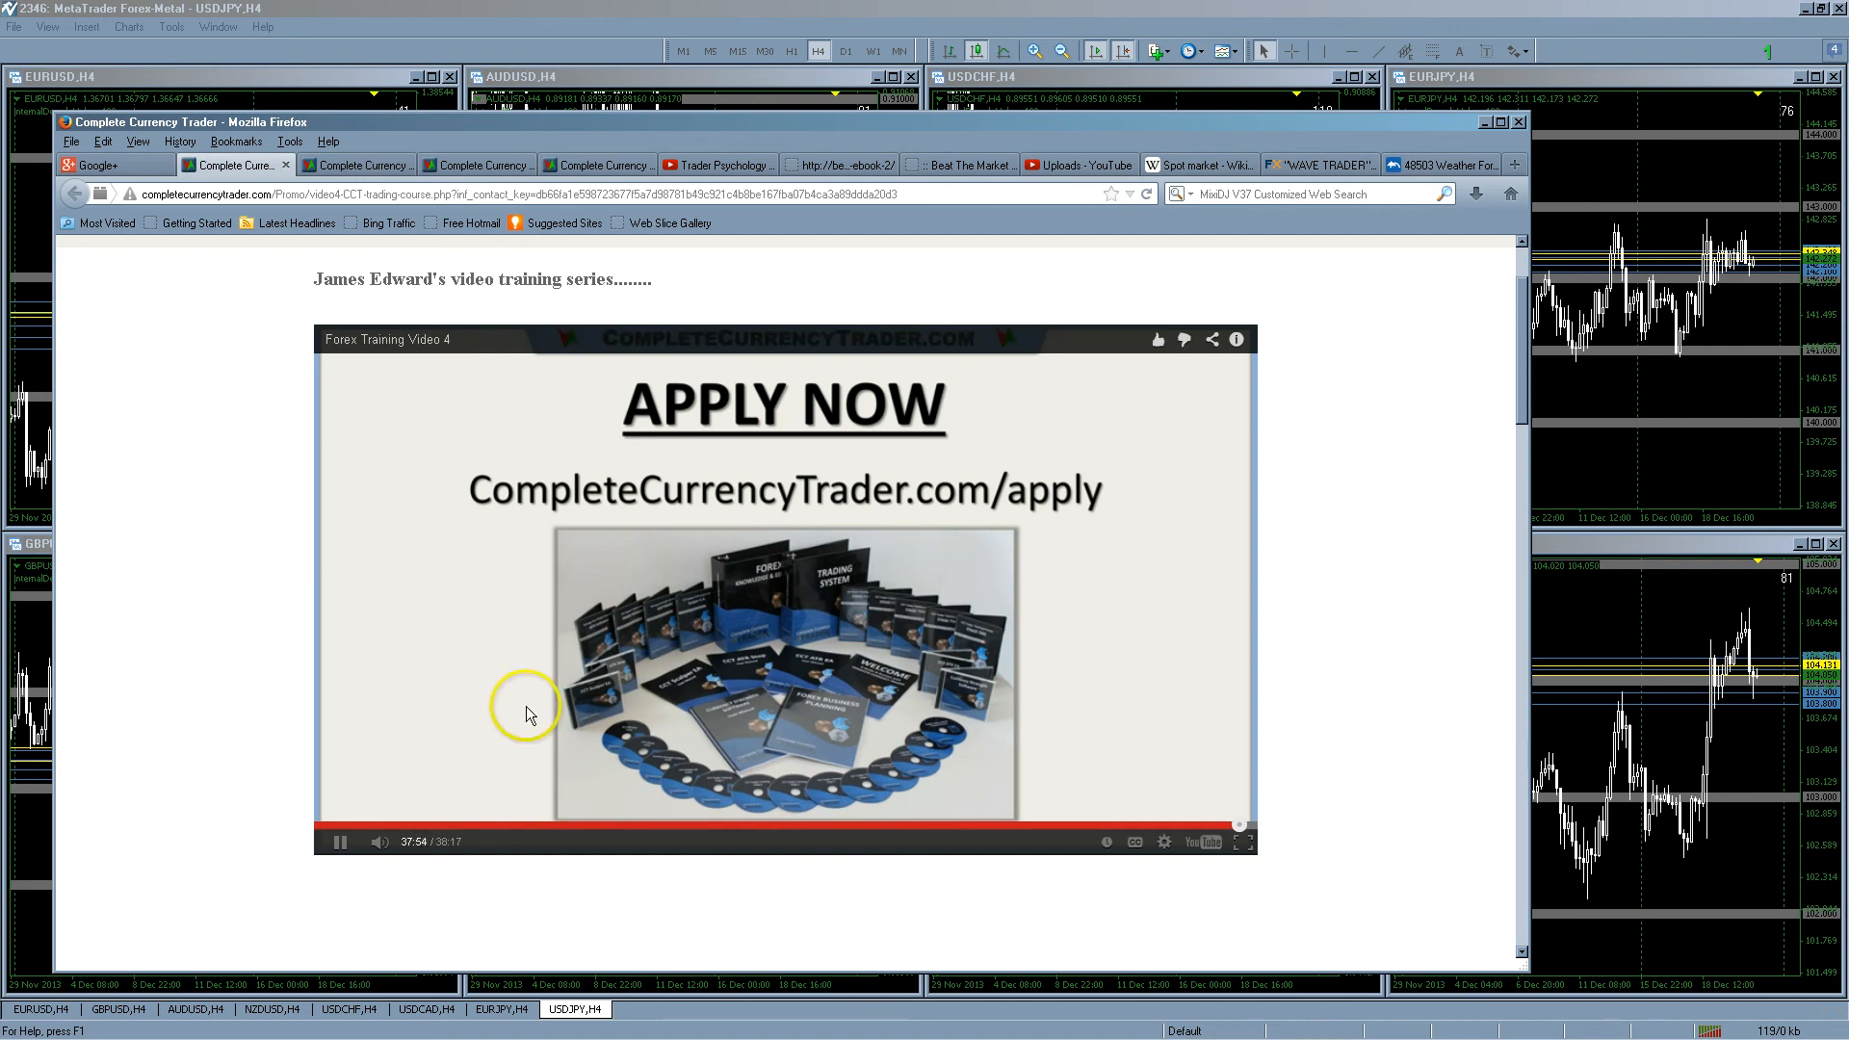
mouse_move(645, 571)
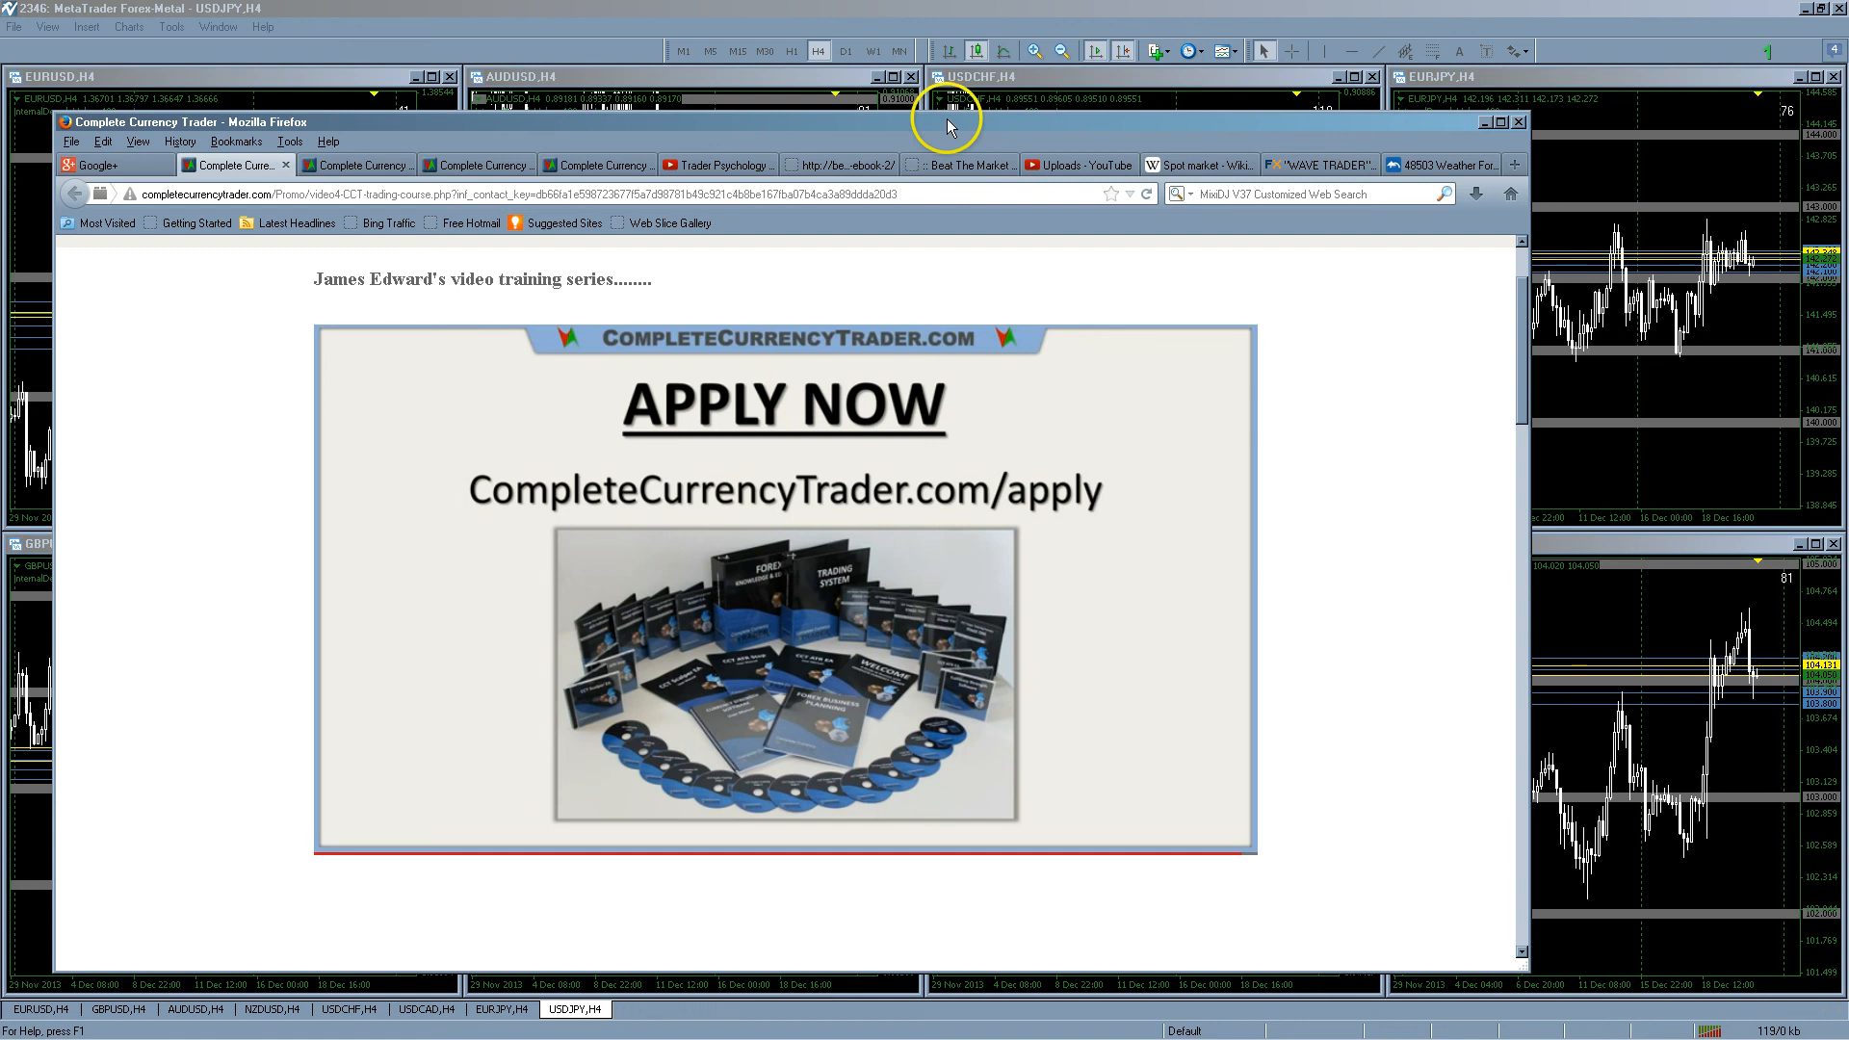
mouse_move(960, 125)
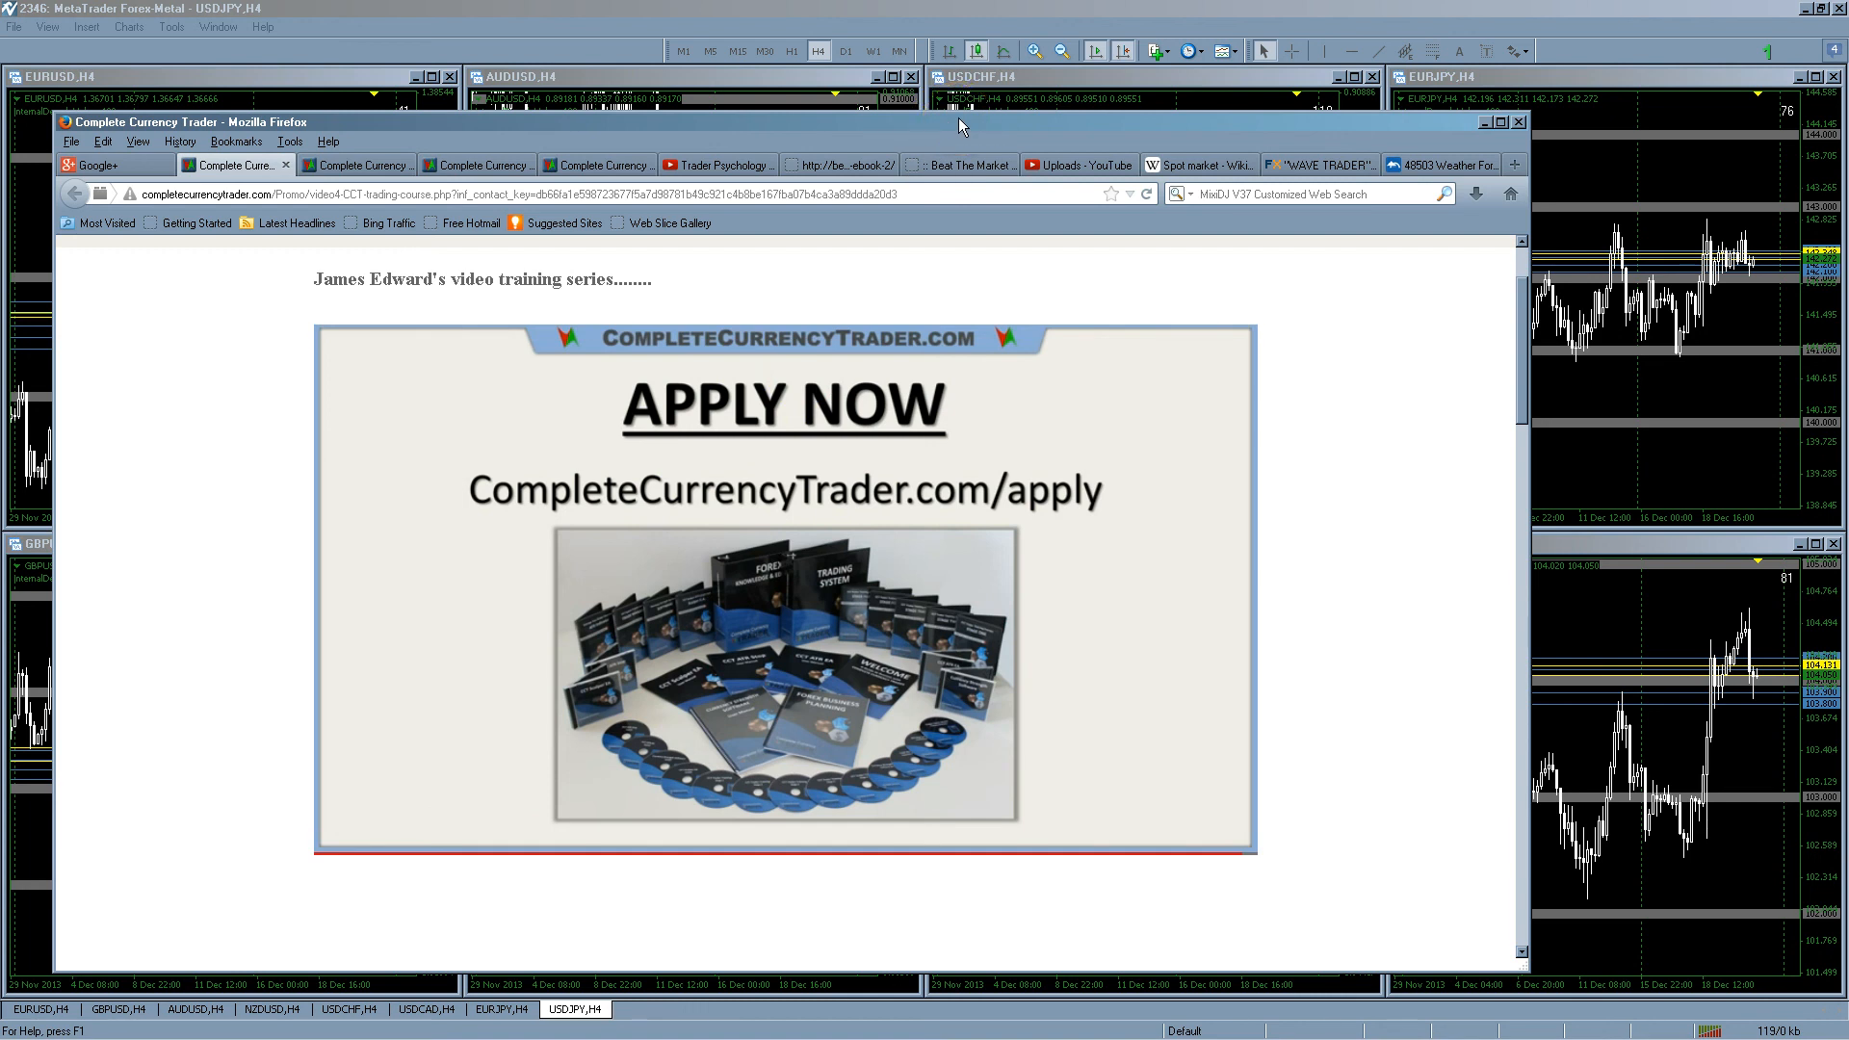
Play to the 'APPLY NOW' slide near 37:54, revealing MetaTrader 4's H4 charts
click(506, 655)
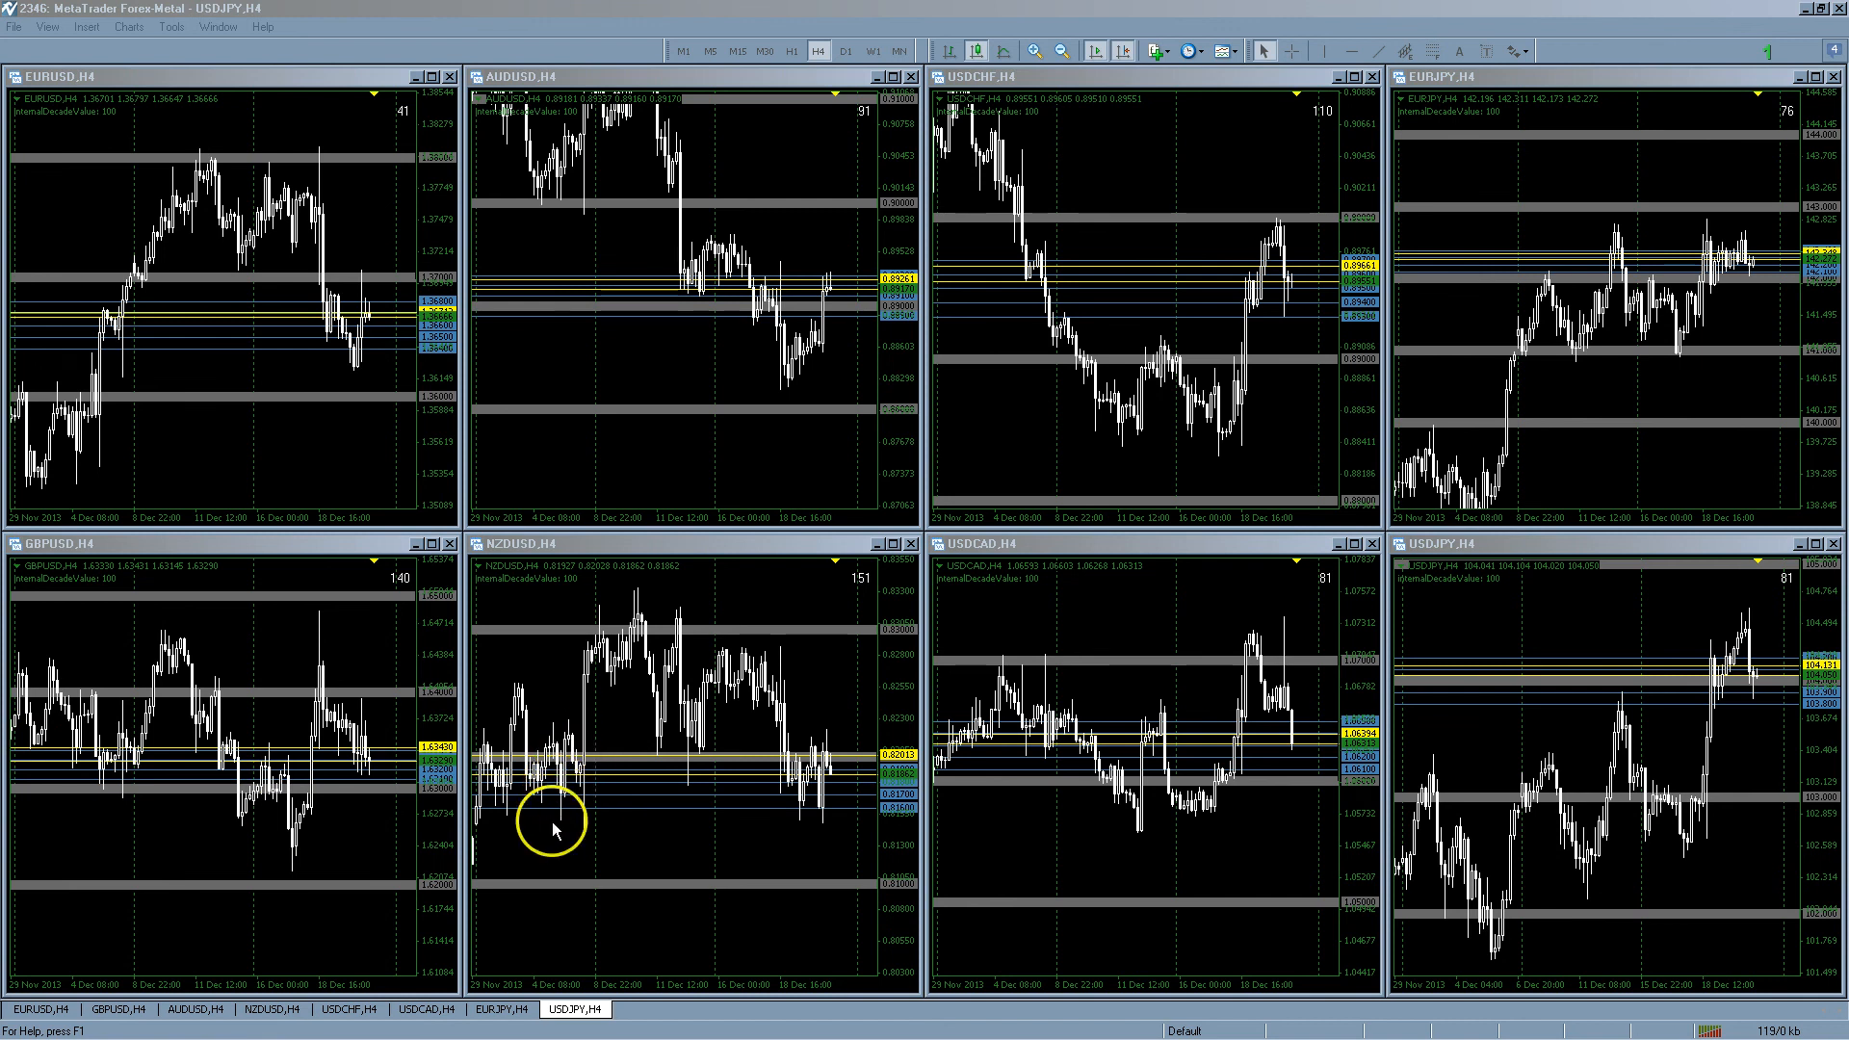
mouse_move(678, 708)
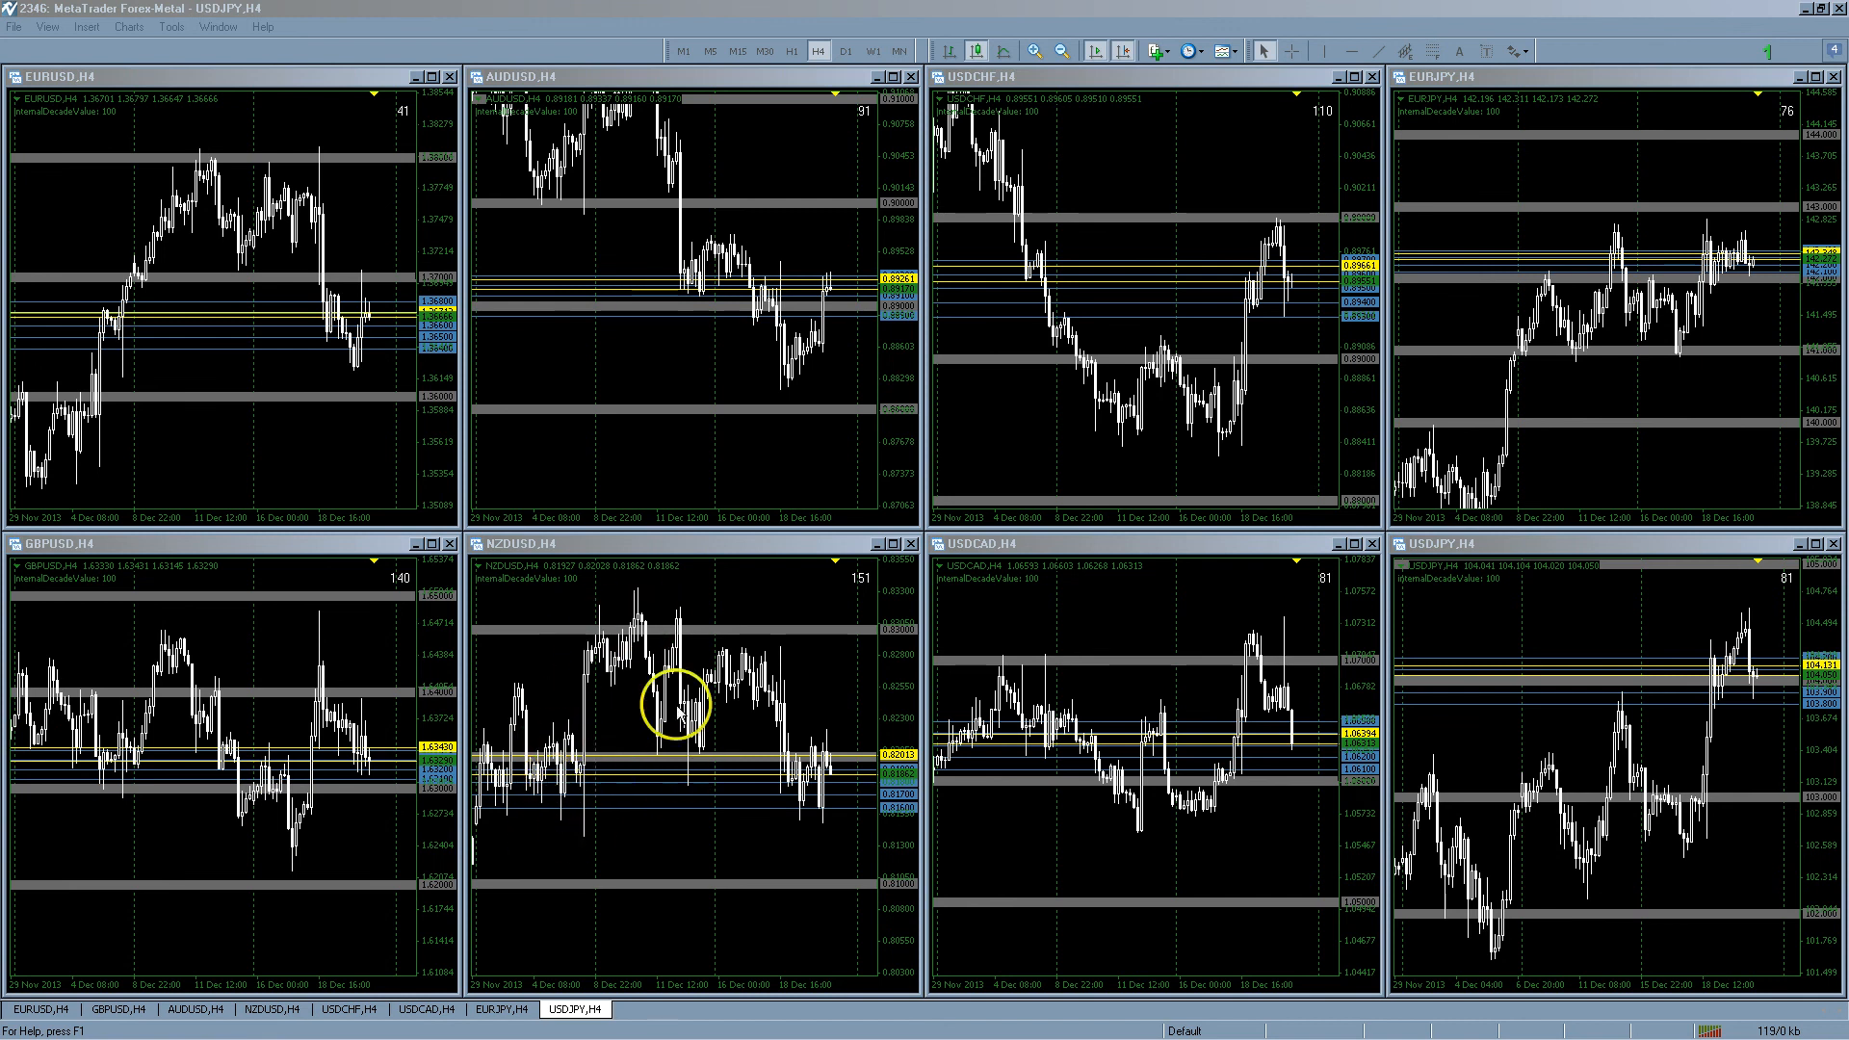